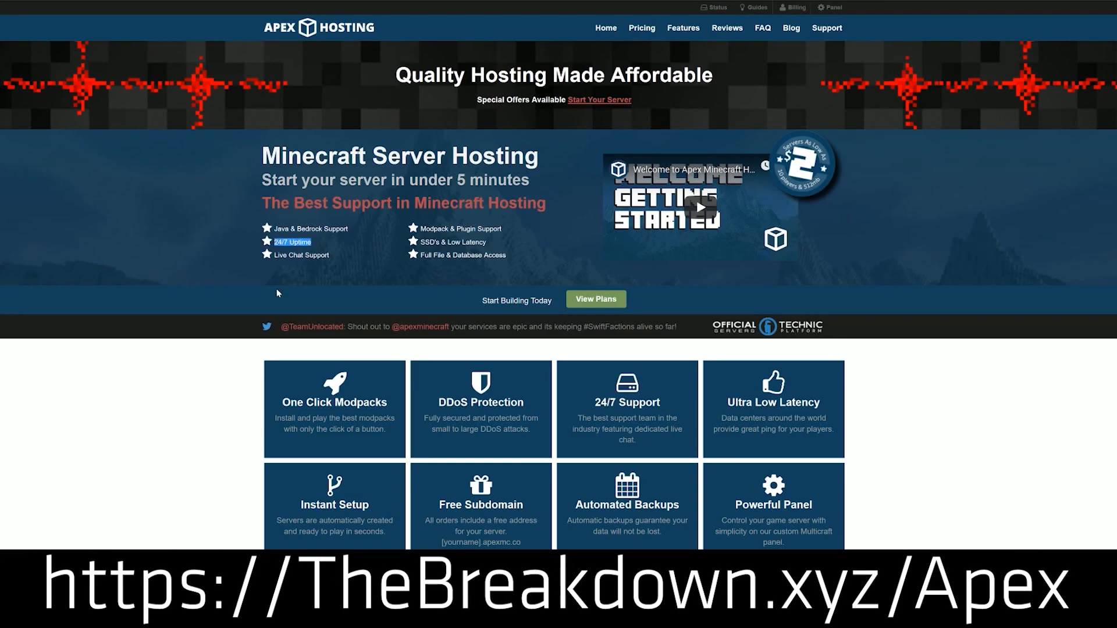
pyautogui.moveTo(691, 407)
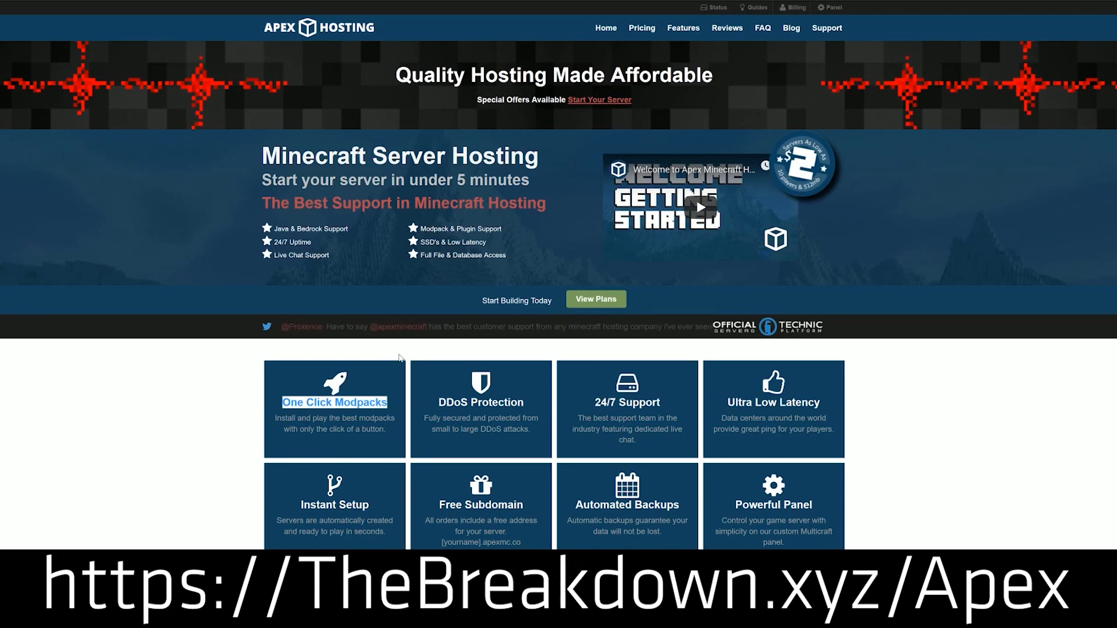
# - Confirm changing the tutorial server to Minecraft 1.14 in the Load Minecraft 1.14? dialog
pyautogui.scroll(-3)
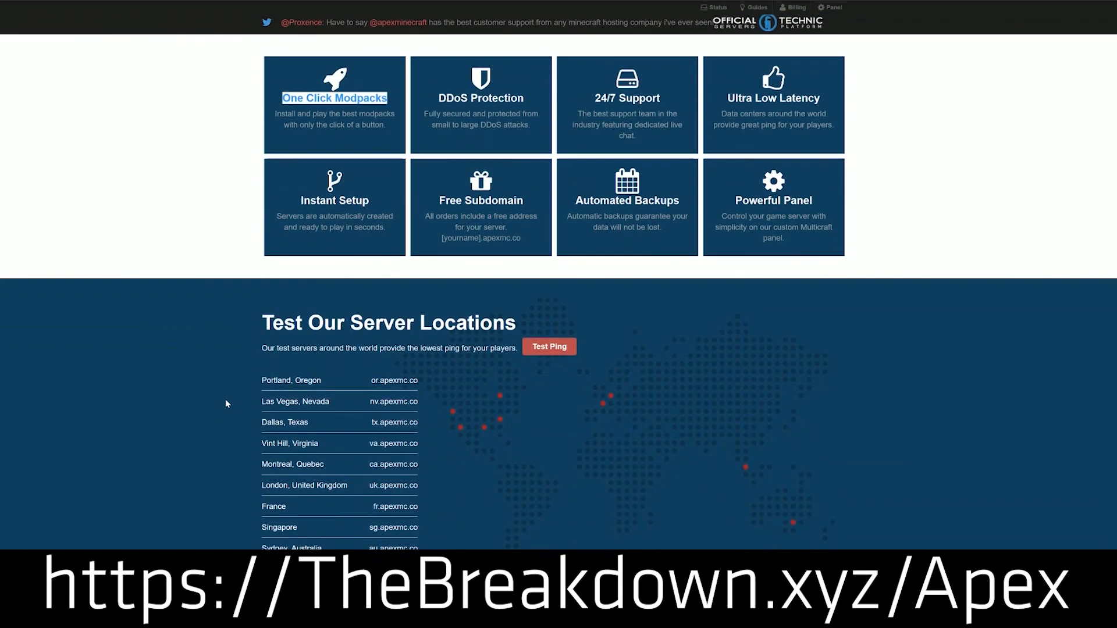
pyautogui.scroll(-3)
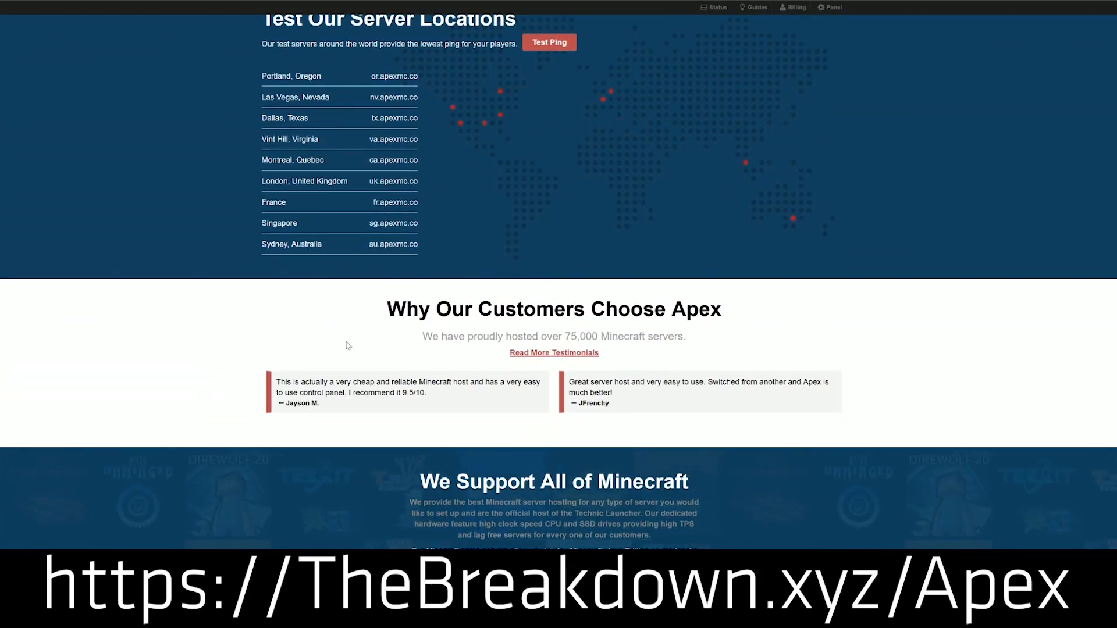
pyautogui.scroll(-3)
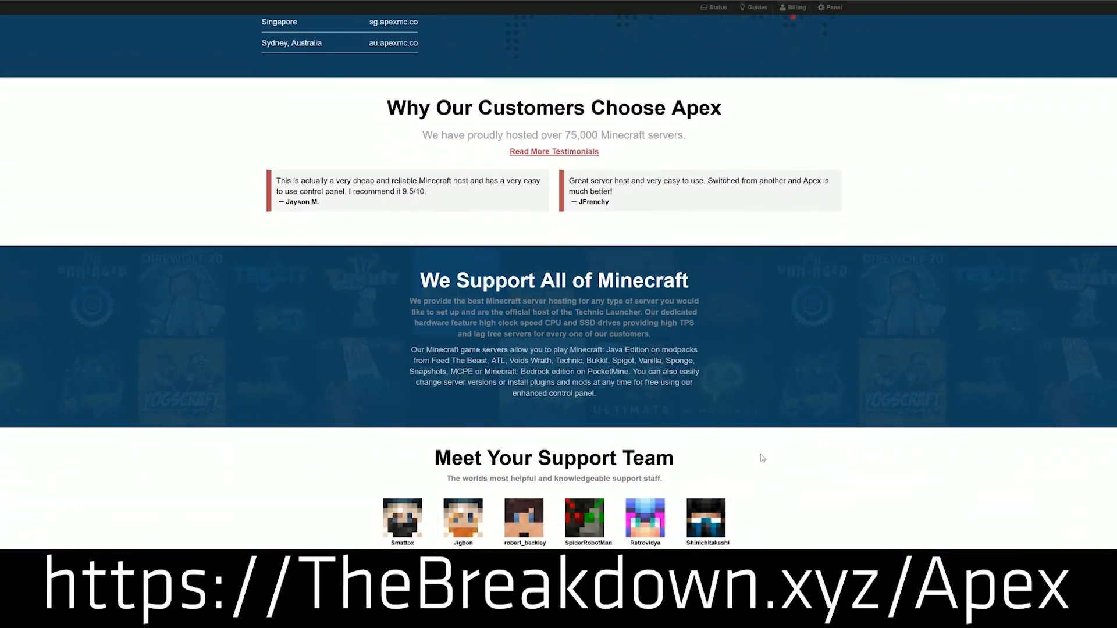
pyautogui.scroll(-3)
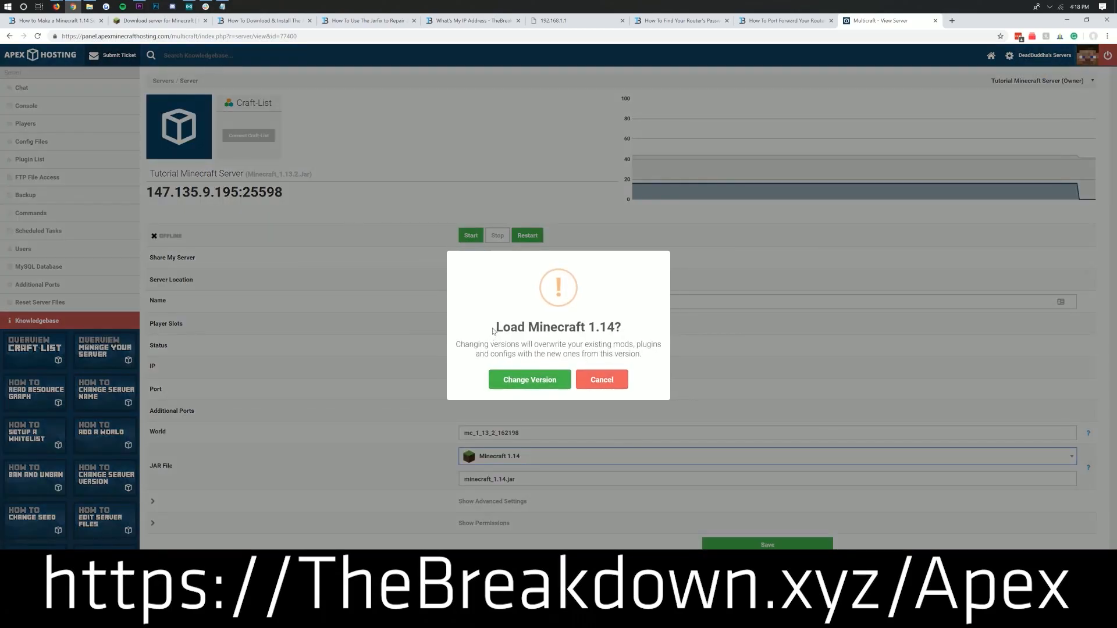
pyautogui.doubleClick(556, 327)
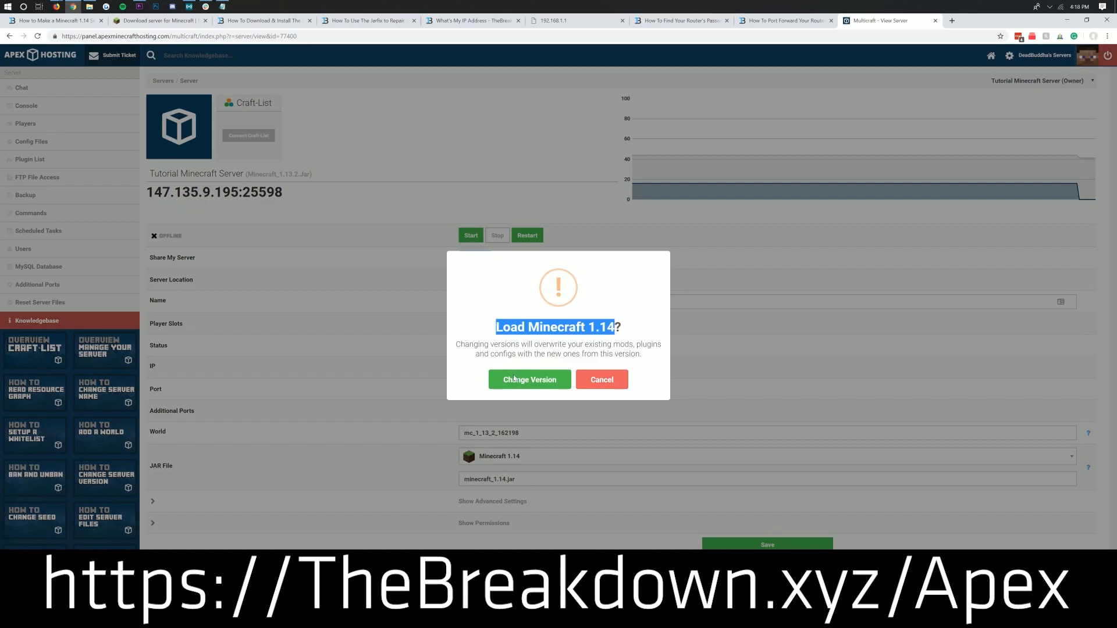
pyautogui.click(528, 380)
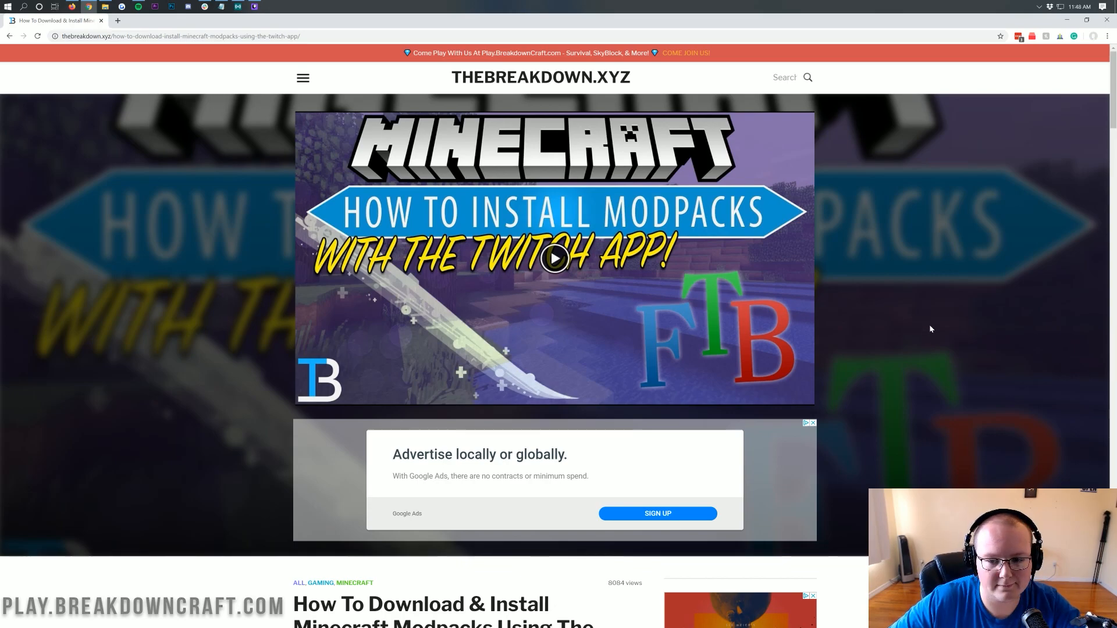
# - Follow the guide's yellow Download Twitch banner to the official Twitch downloads page
pyautogui.scroll(-3)
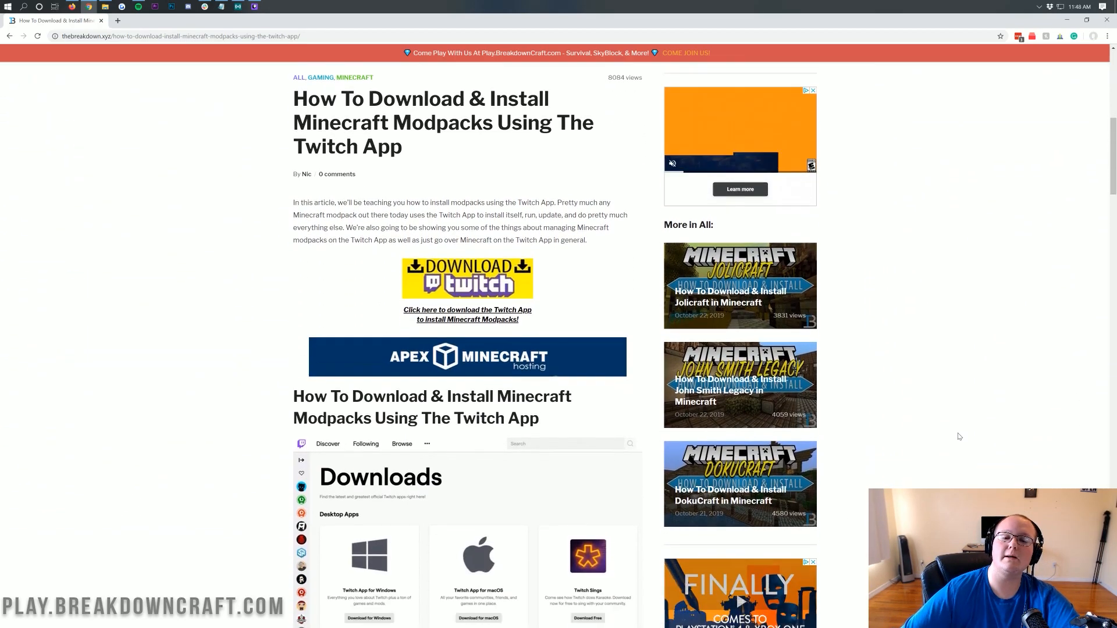
pyautogui.scroll(-3)
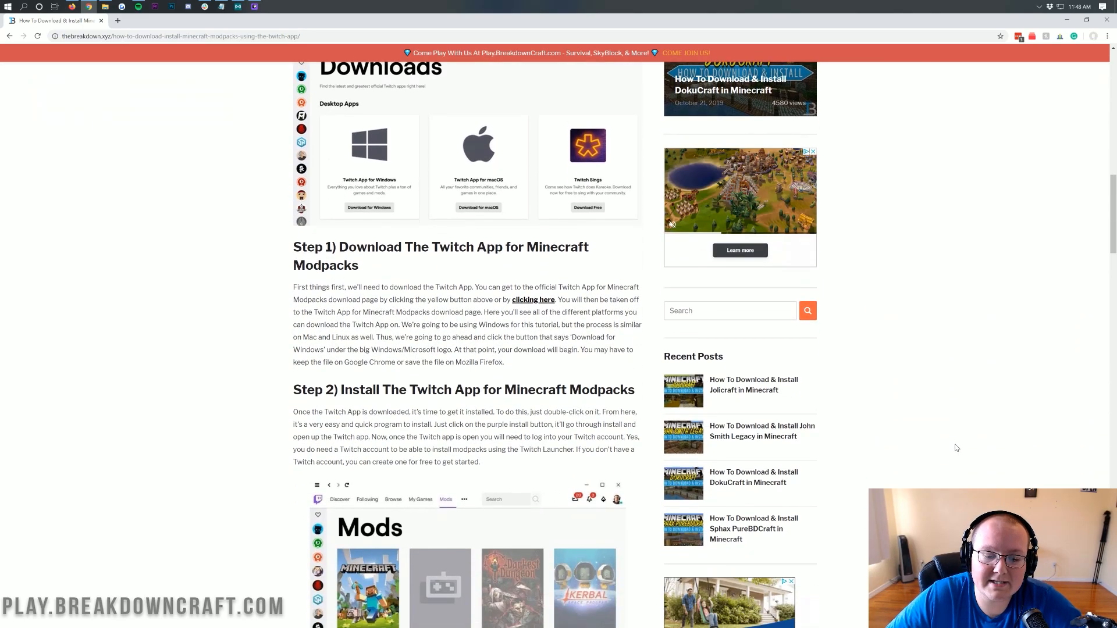
pyautogui.scroll(-3)
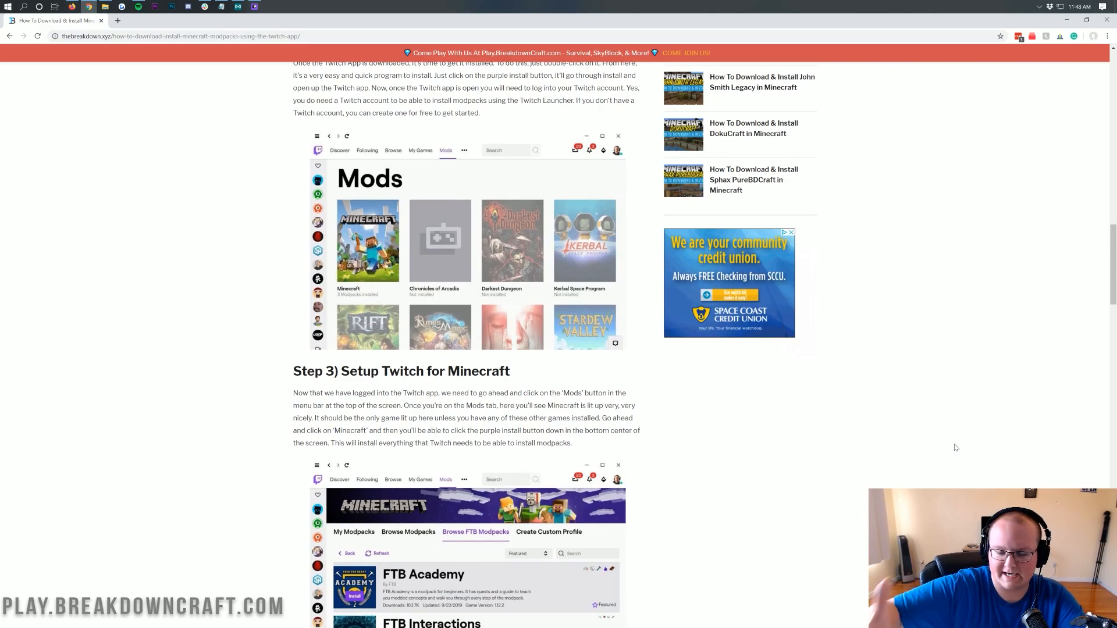
pyautogui.scroll(-3)
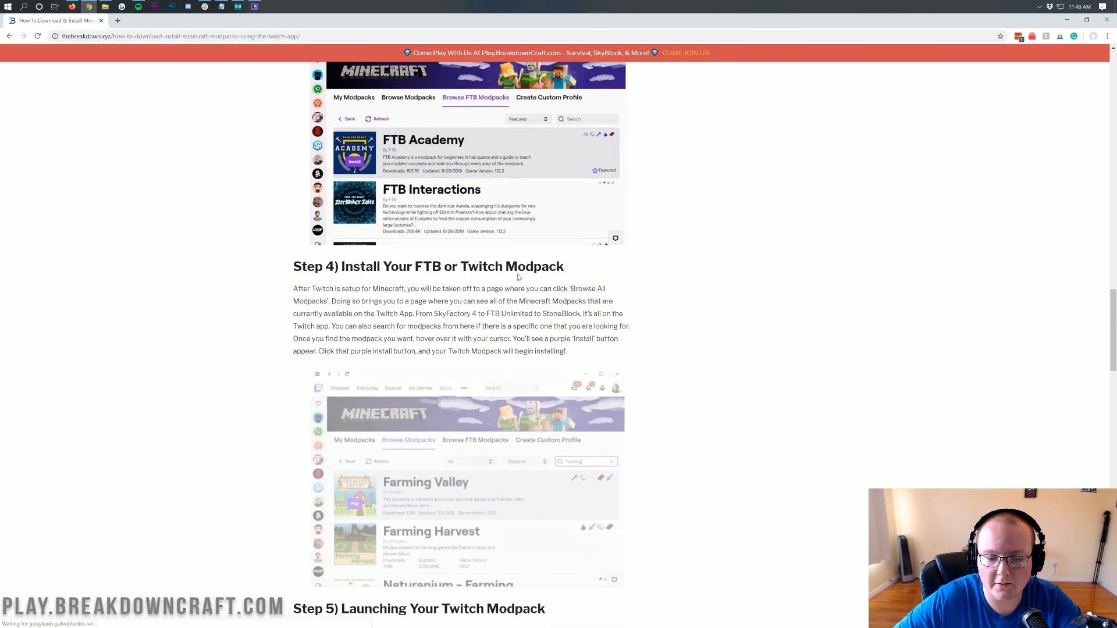
pyautogui.scroll(3)
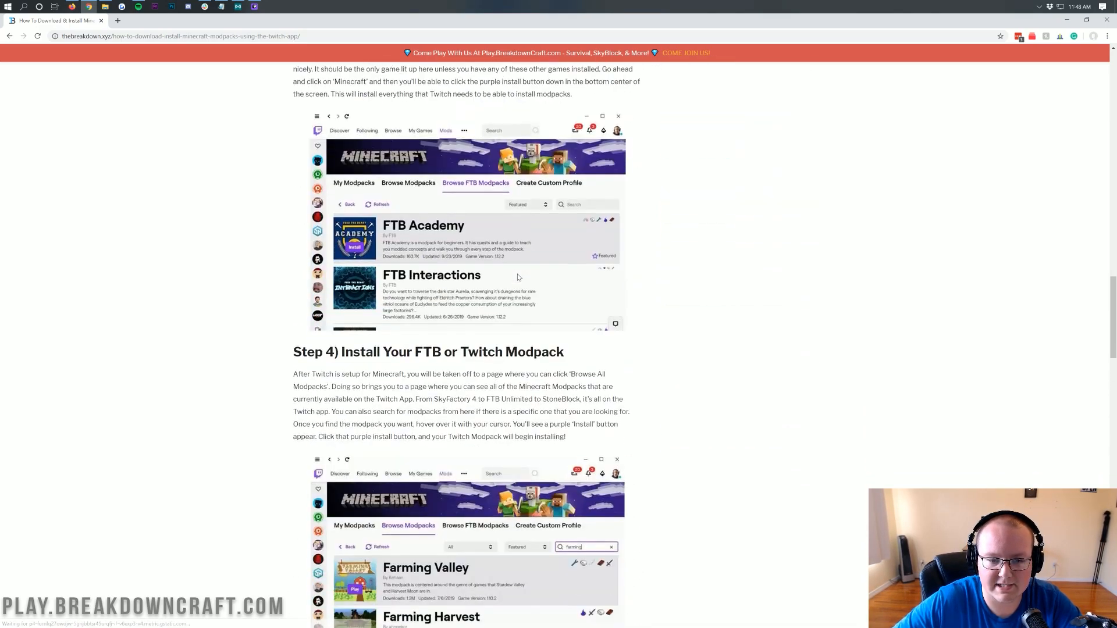
pyautogui.scroll(3)
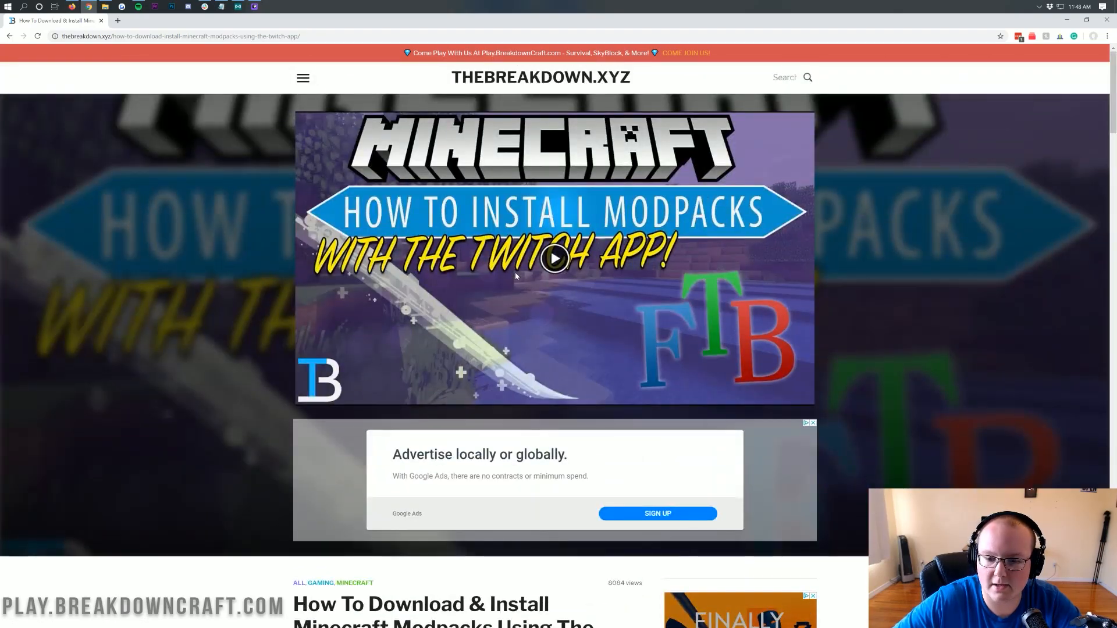
pyautogui.scroll(-3)
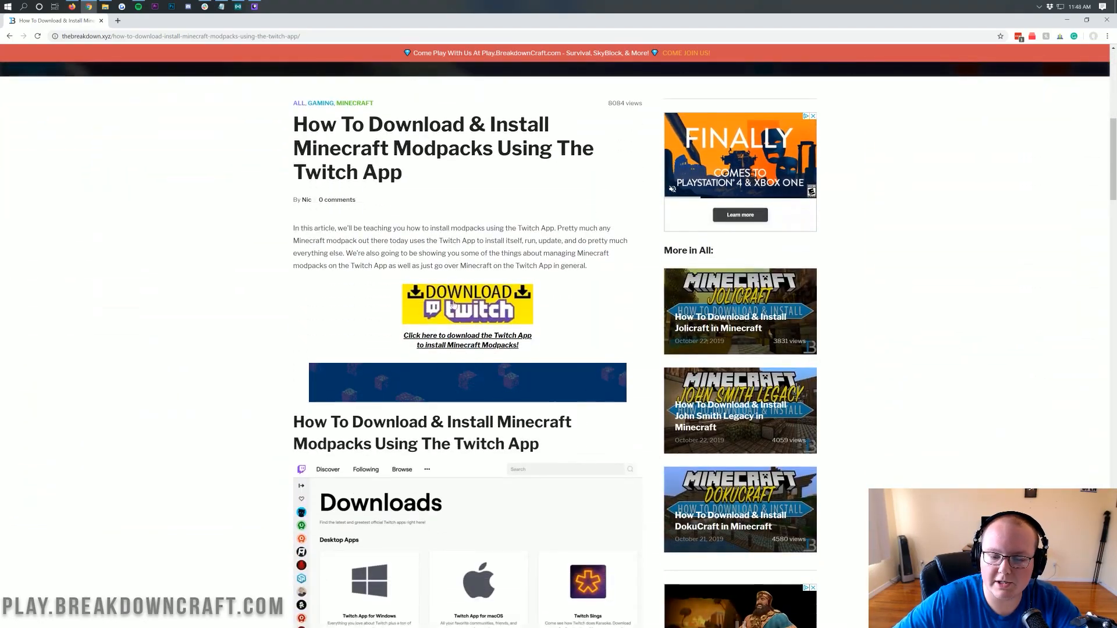
pyautogui.click(467, 304)
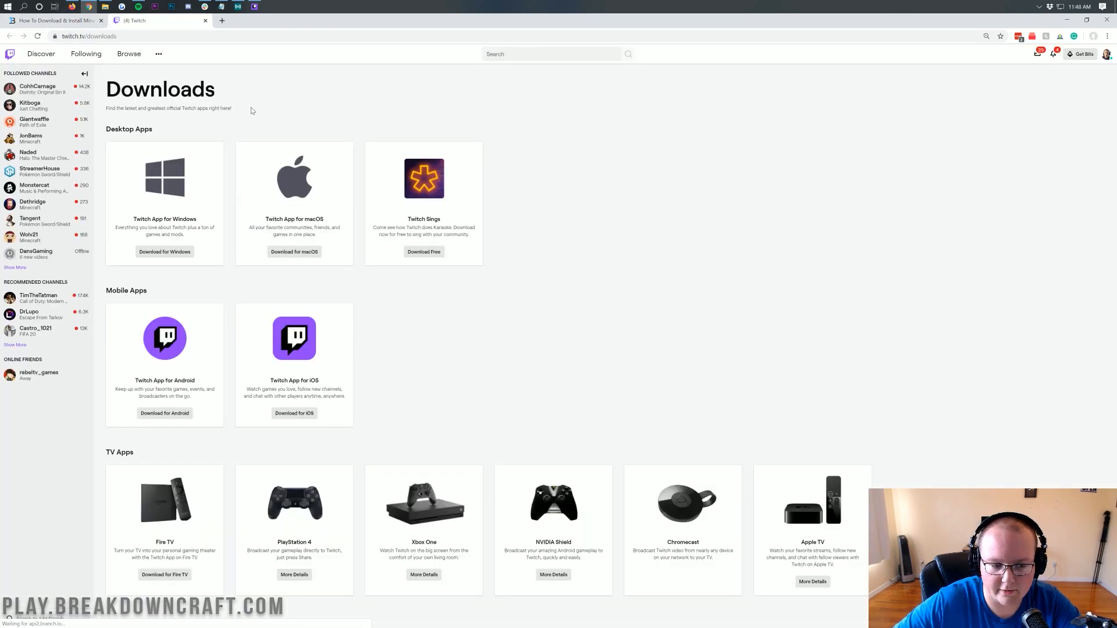
pyautogui.moveTo(171, 245)
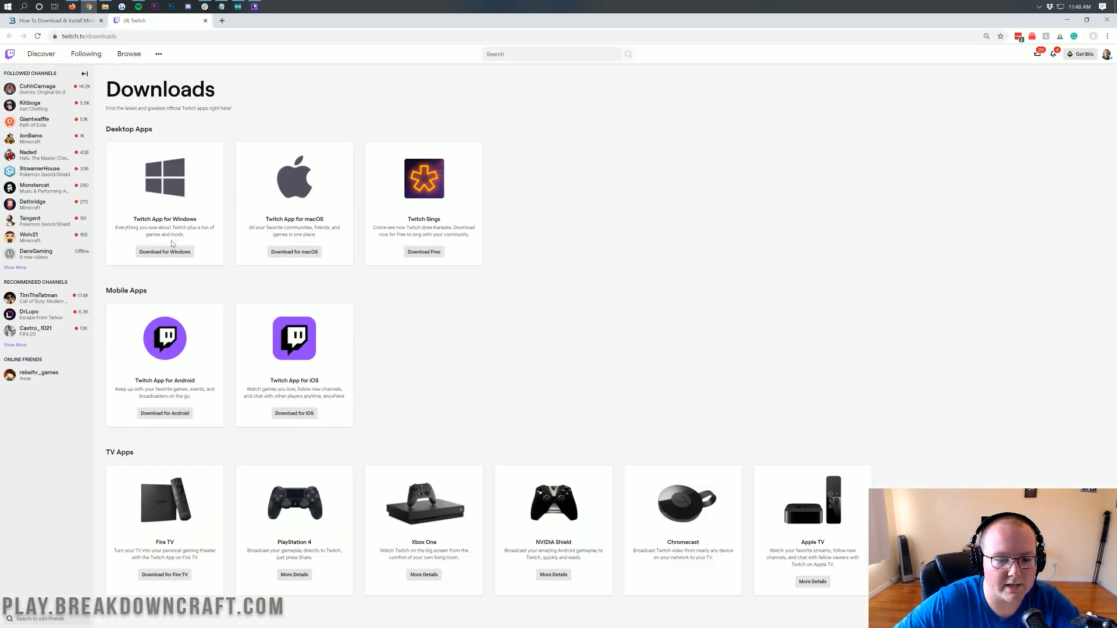
# - Start downloading the Twitch App for Windows installer (TwitchSetup)
pyautogui.click(164, 252)
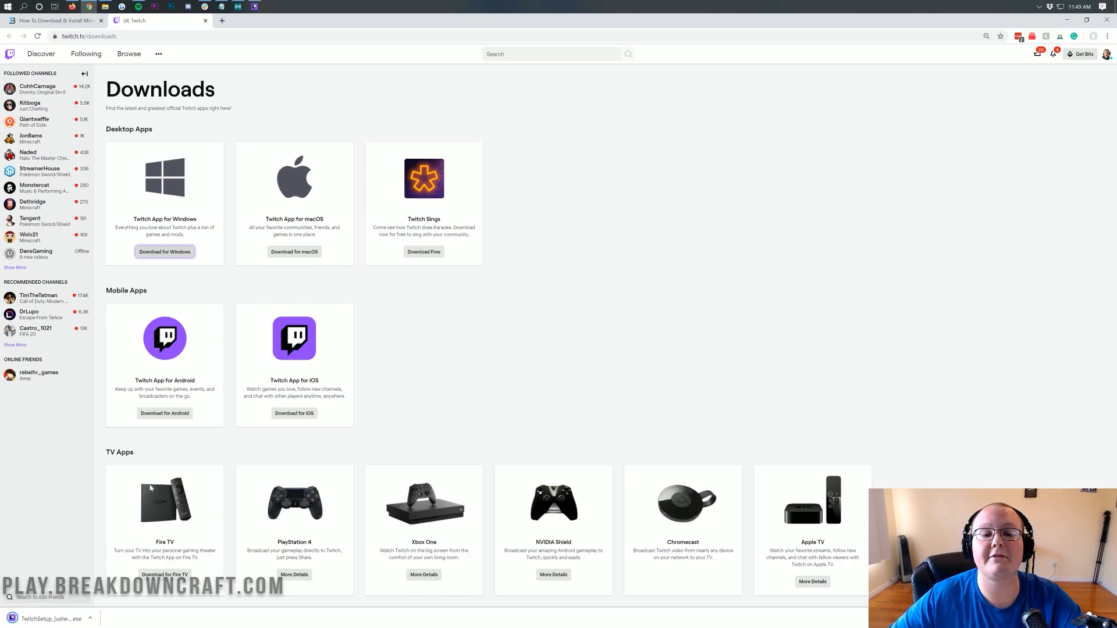
pyautogui.moveTo(848, 146)
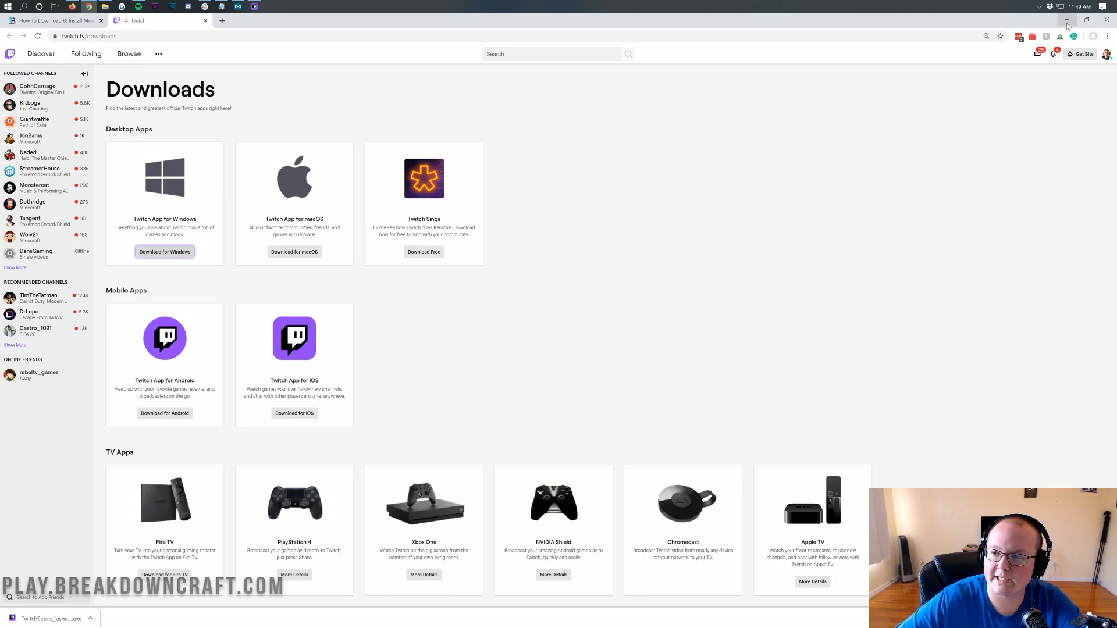
# - Move the TwitchSetup file from the browser download bar onto the desktop and look up Downloads
pyautogui.click(1066, 19)
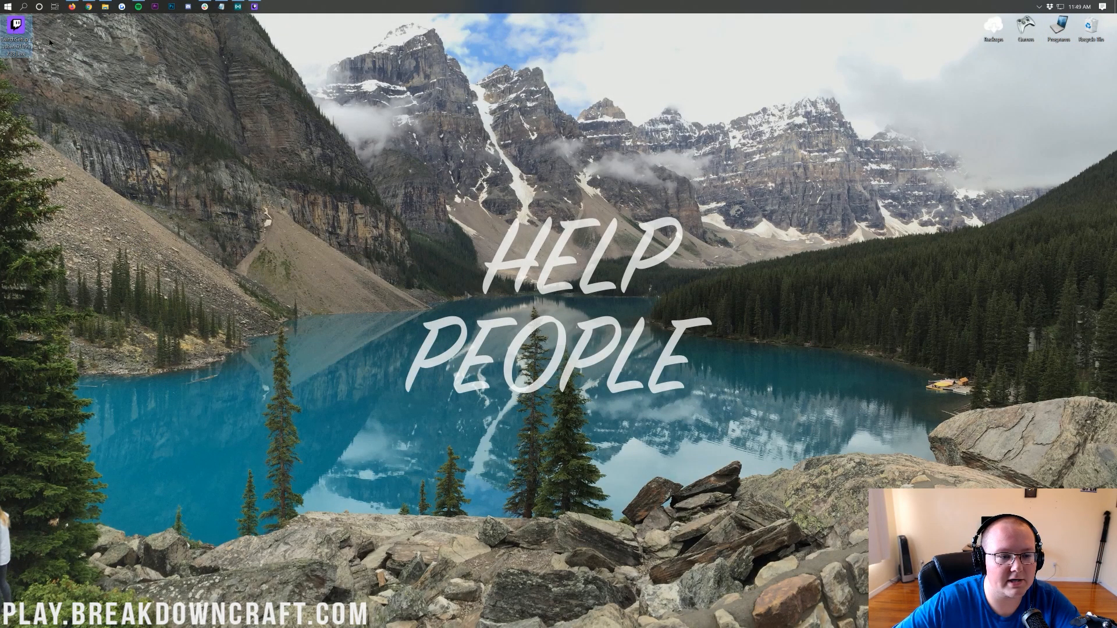
pyautogui.moveTo(15, 25); pyautogui.dragTo(374, 154)
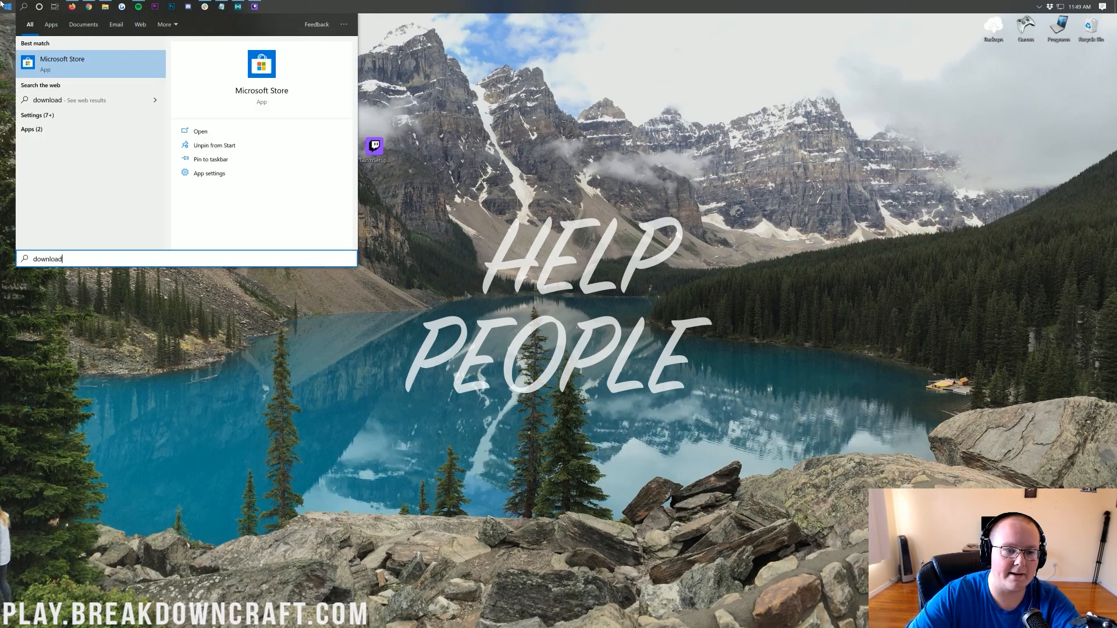
pyautogui.write('s')
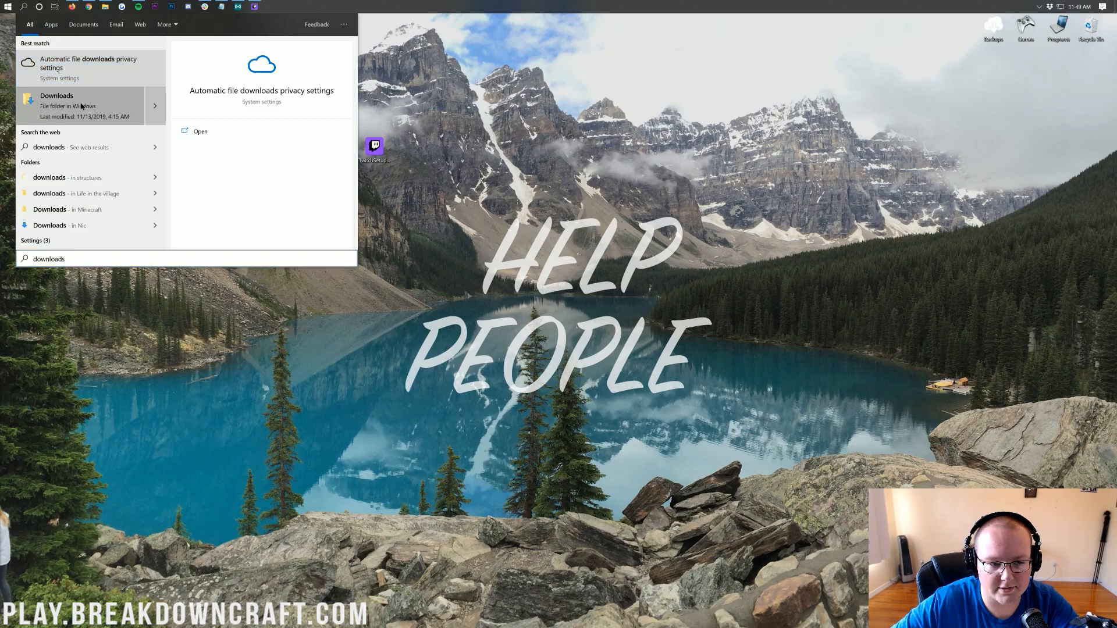
pyautogui.click(57, 106)
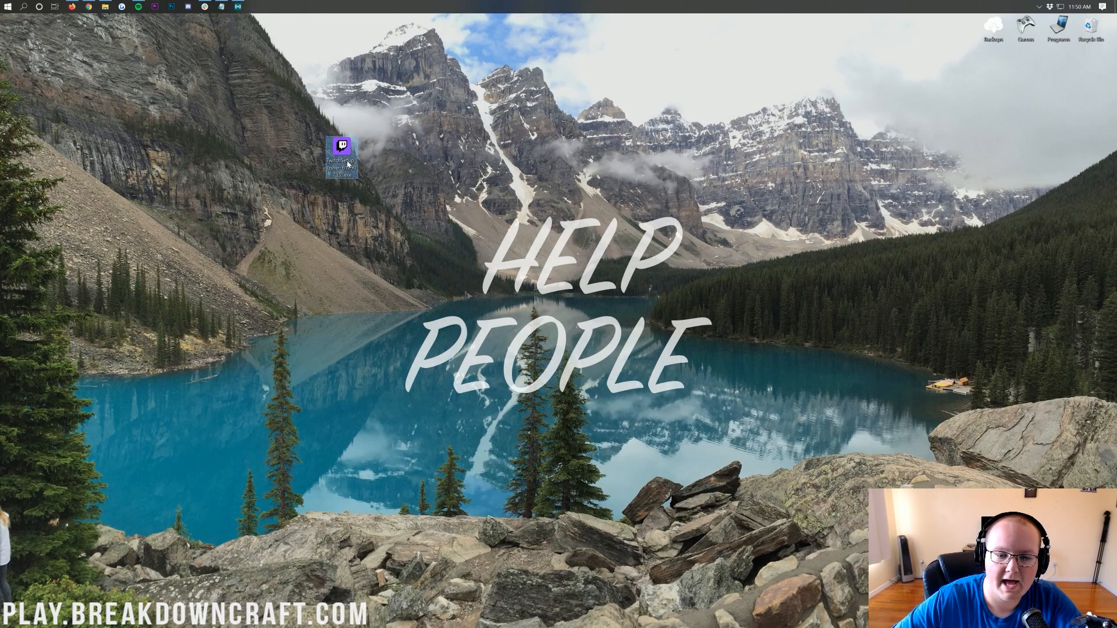
# - Run TwitchSetup from the desktop and install the Twitch app
pyautogui.doubleClick(341, 150)
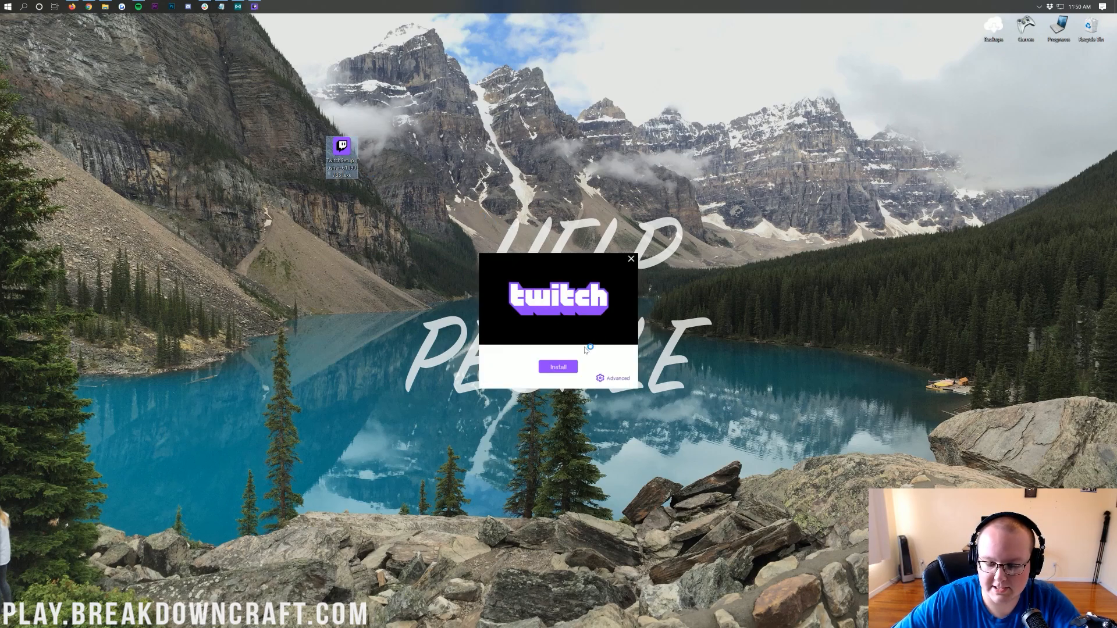
pyautogui.click(558, 366)
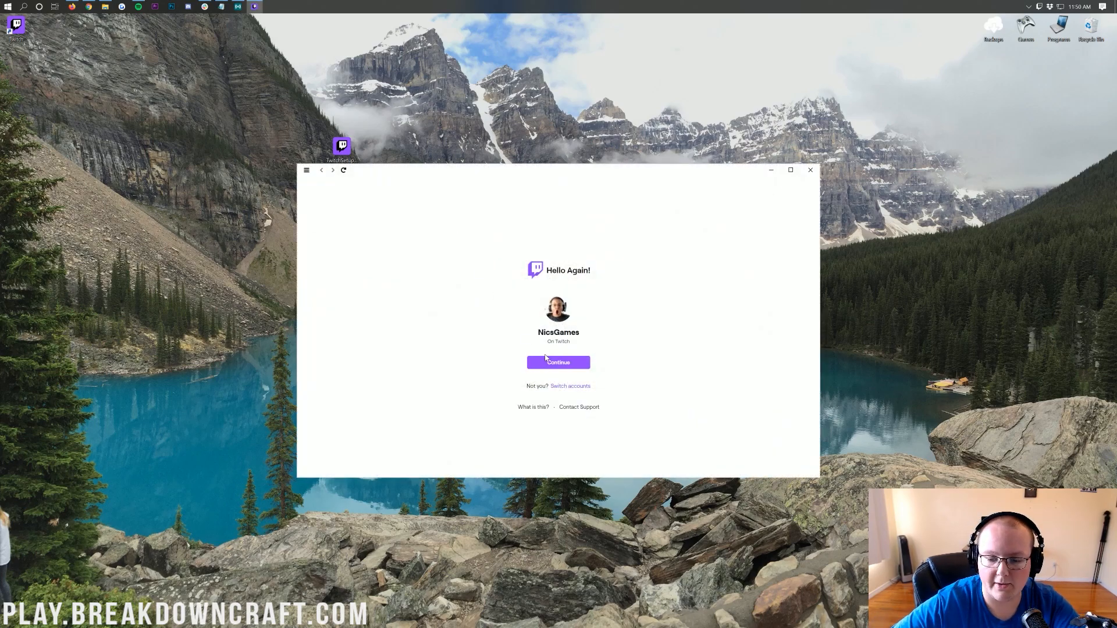
# - Log back into the existing Twitch account to reach the Discover home page
pyautogui.click(557, 363)
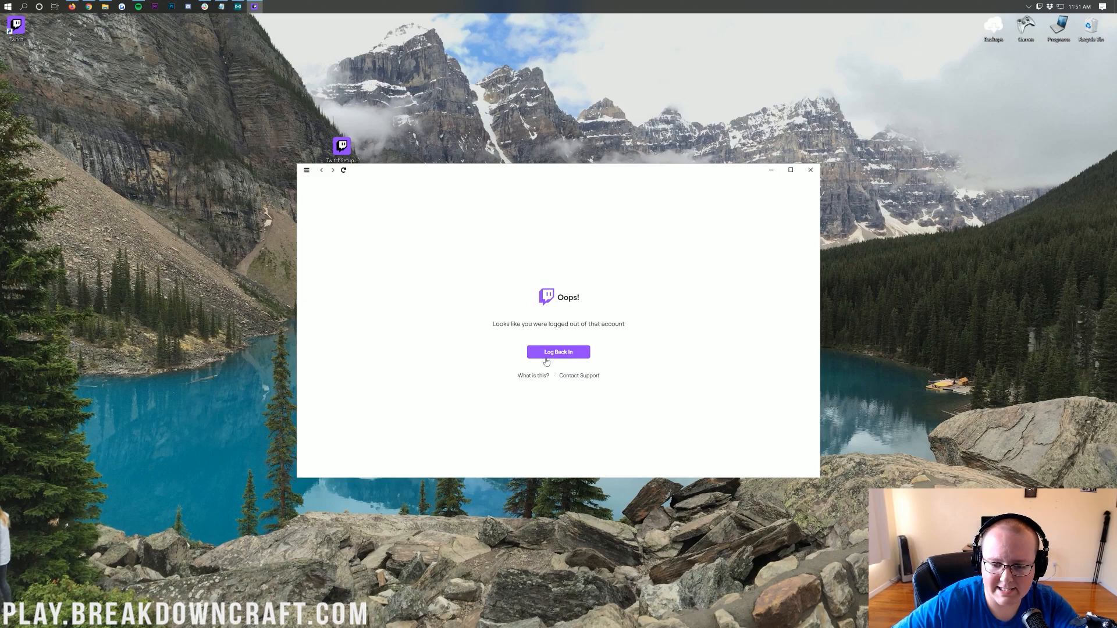
pyautogui.click(557, 352)
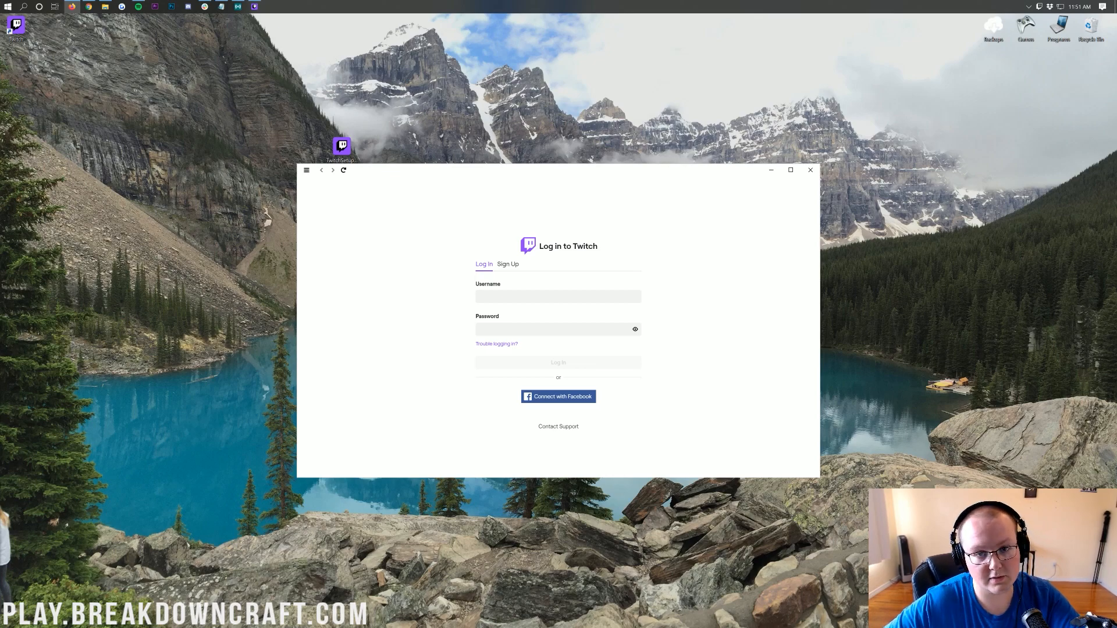
pyautogui.click(557, 362)
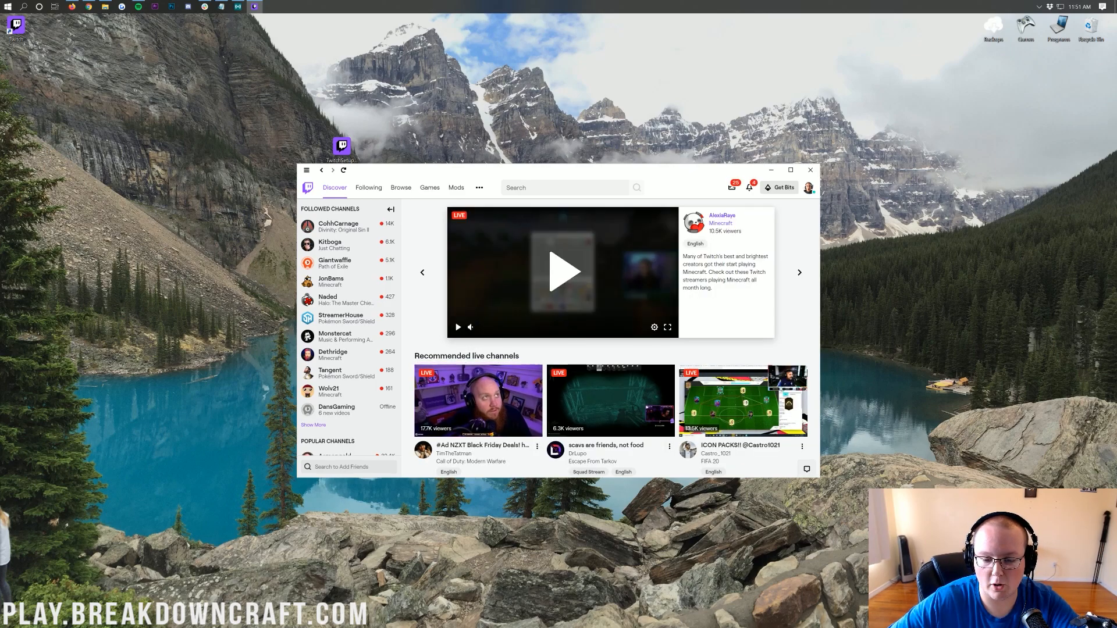
pyautogui.moveTo(455, 192)
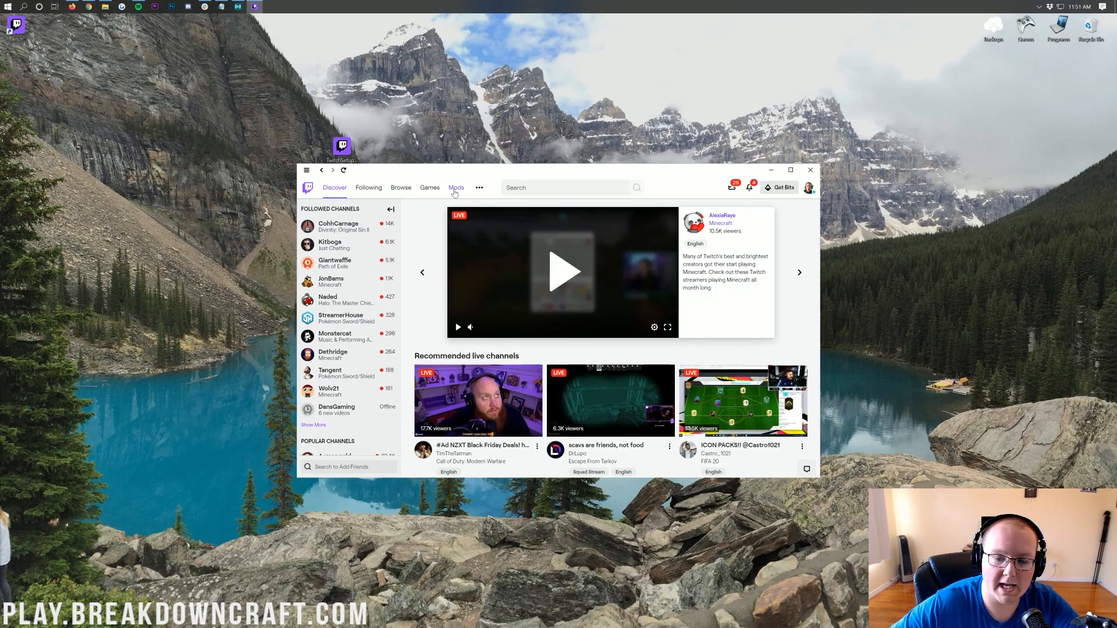
# - Install Minecraft mod support from the Mods library in the Twitch app
pyautogui.click(456, 187)
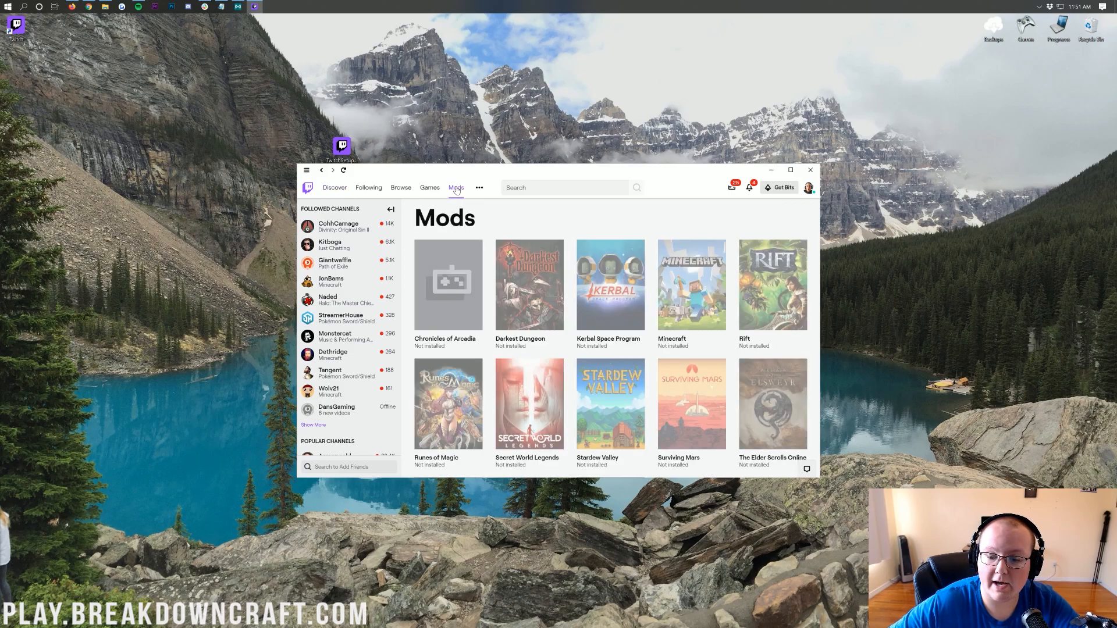
pyautogui.moveTo(682, 269)
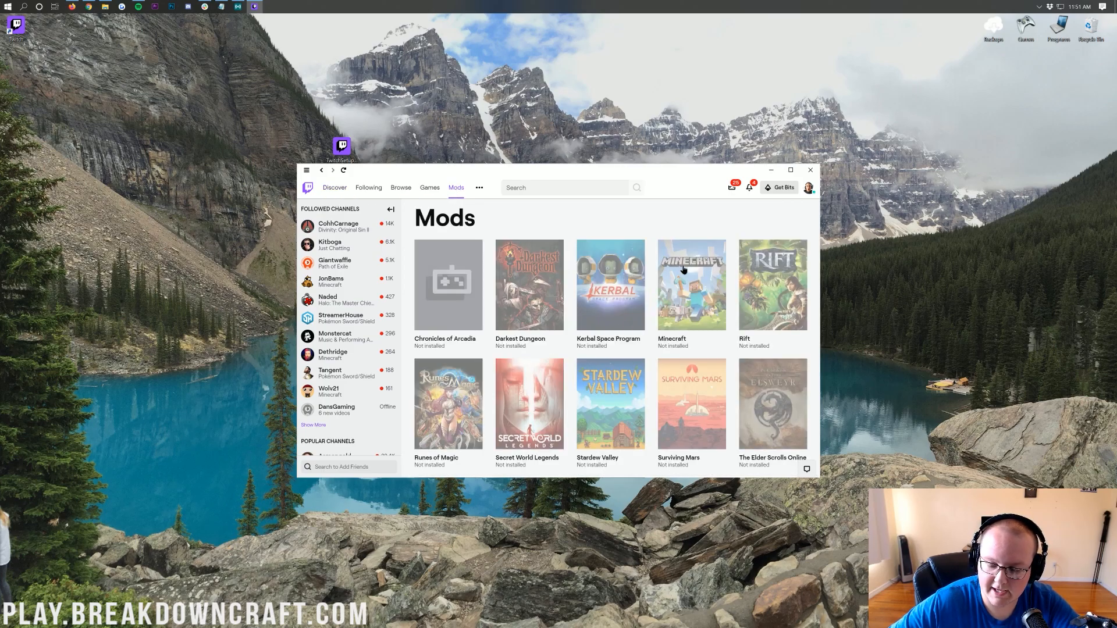
pyautogui.click(690, 285)
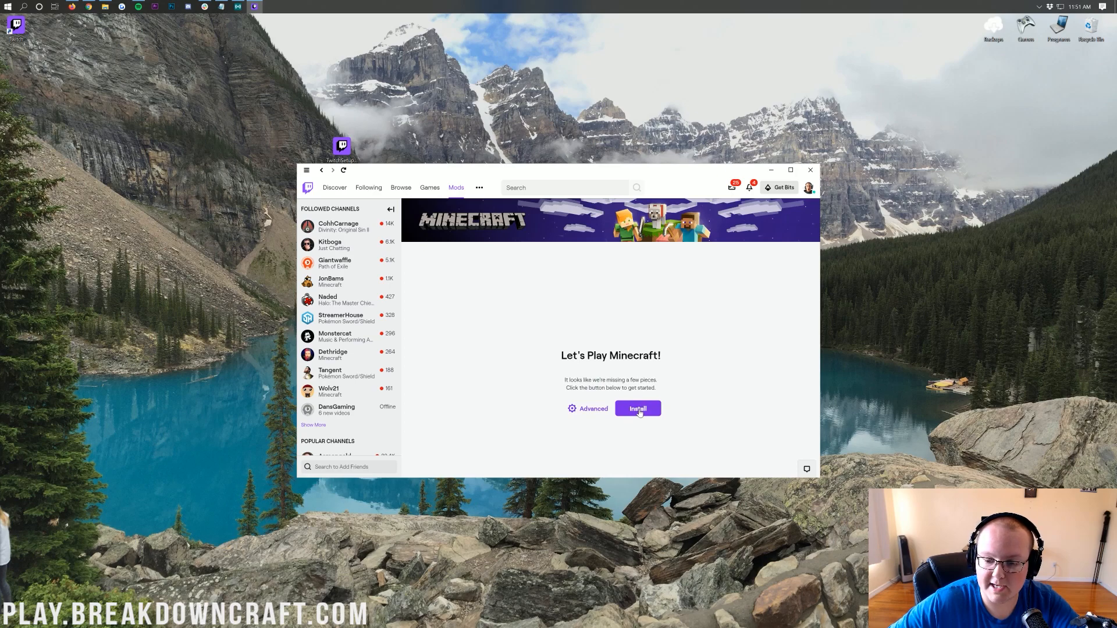
pyautogui.click(638, 408)
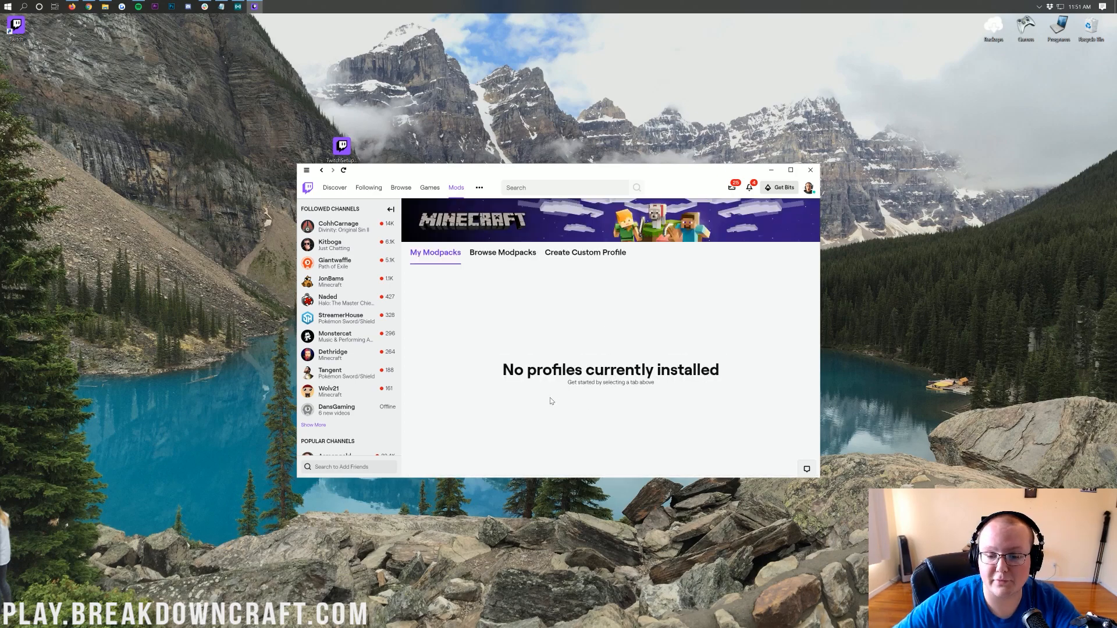
# - Search modpacks for 'dune', install Dungeons, Dragons and Space Shuttles, and play it
pyautogui.click(502, 252)
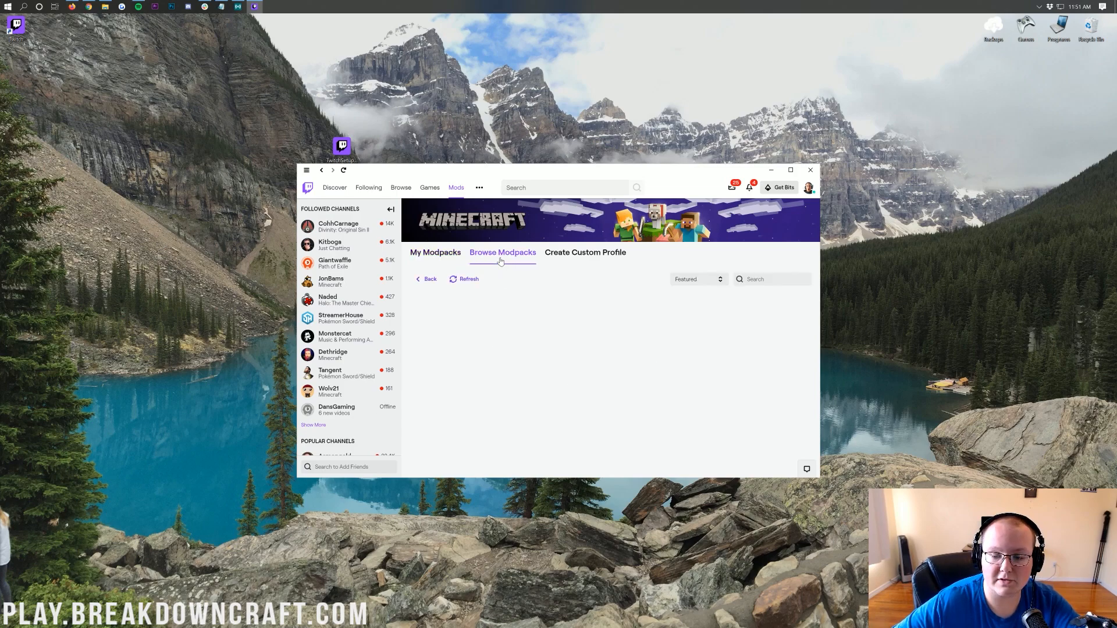
pyautogui.click(503, 251)
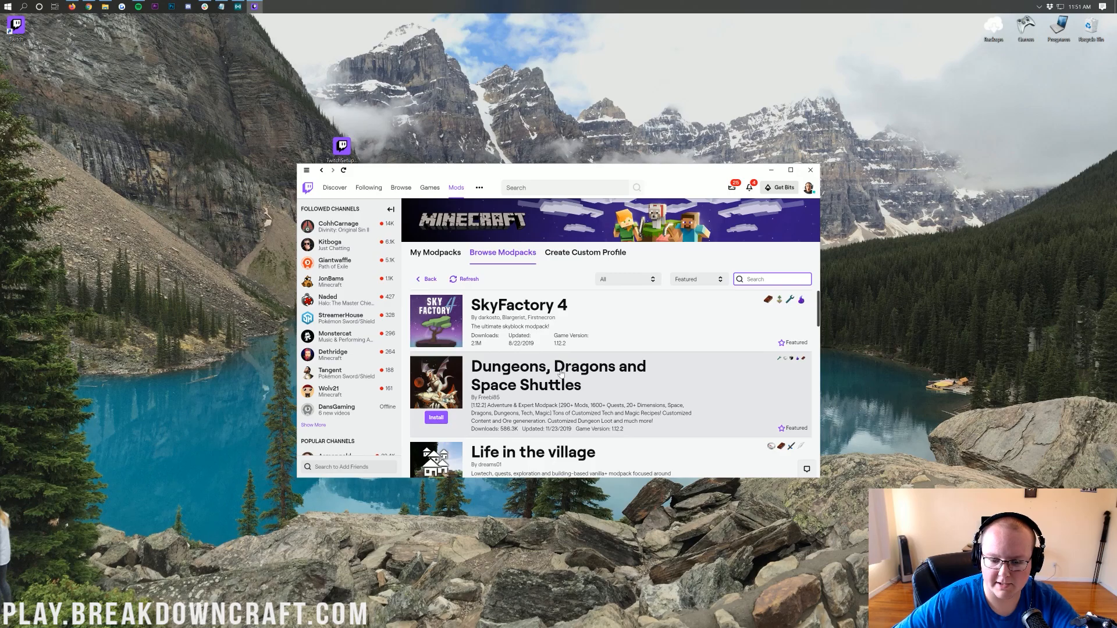
pyautogui.write('dune')
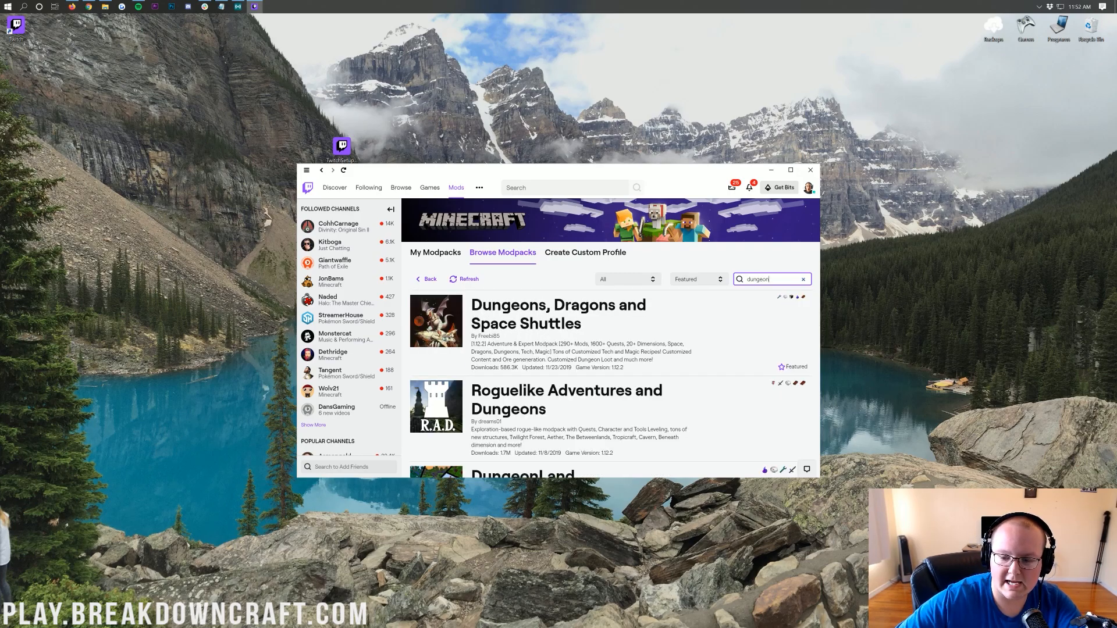
pyautogui.moveTo(524, 334)
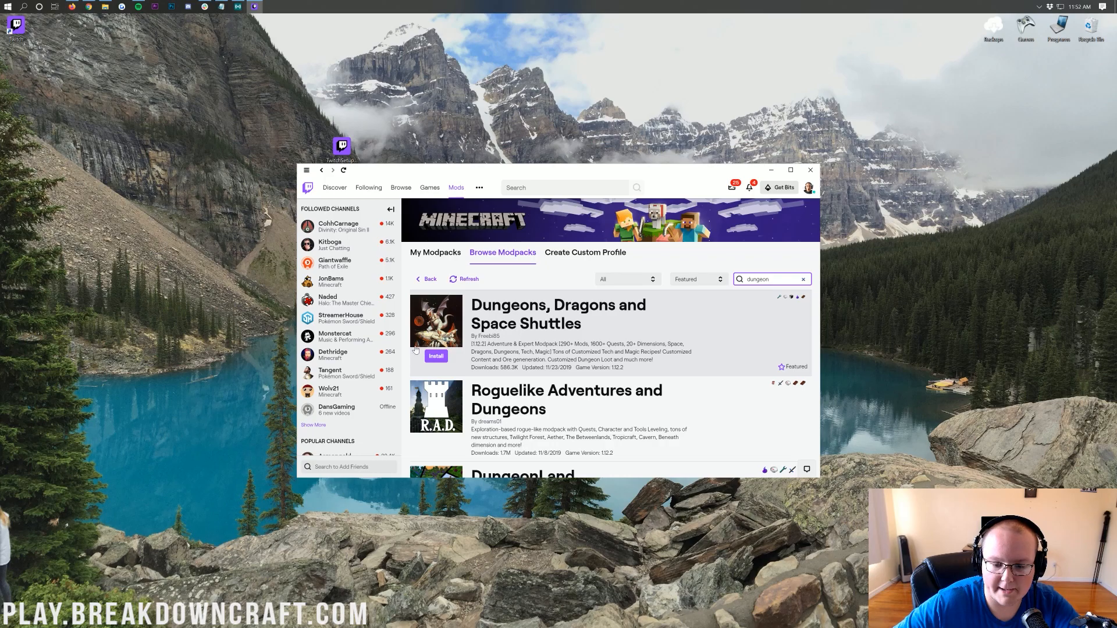
pyautogui.click(435, 356)
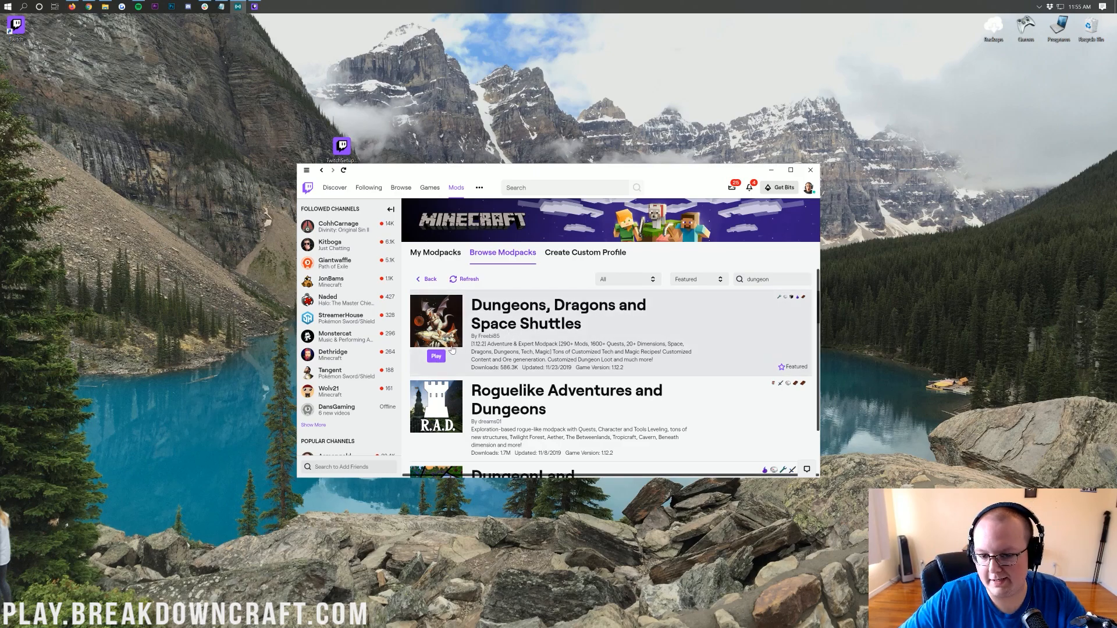
pyautogui.click(435, 356)
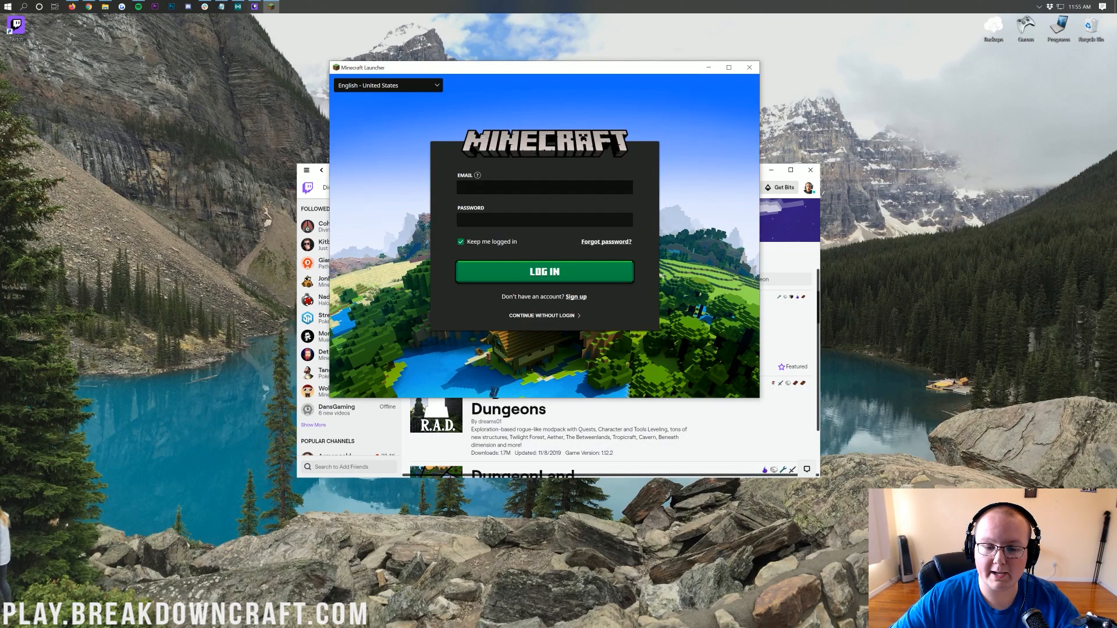
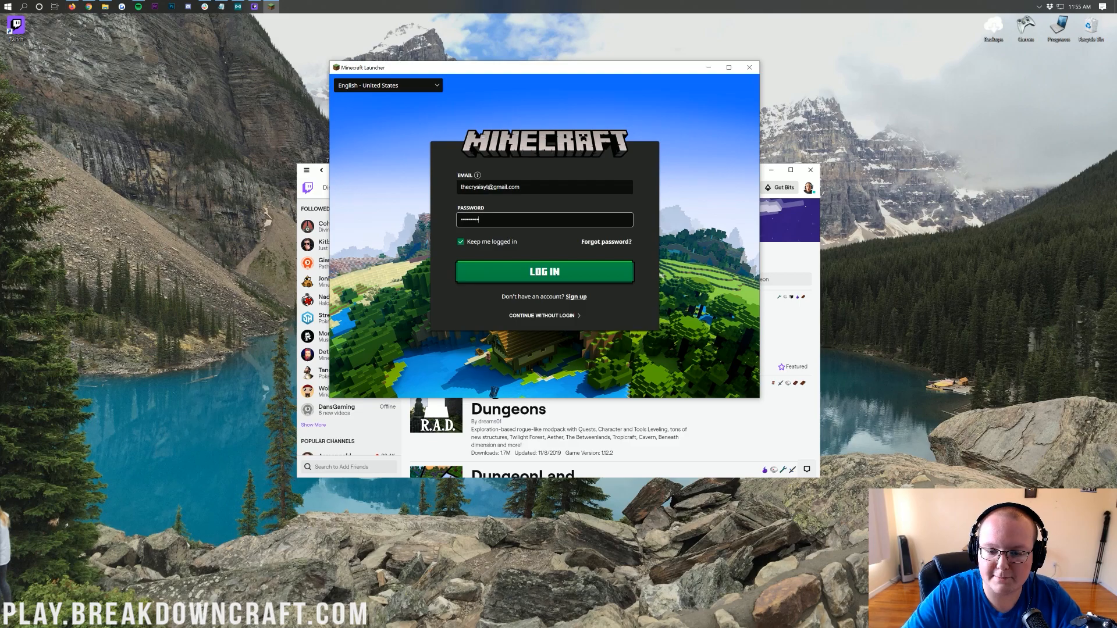
# - Log into the Minecraft Launcher with the 'thecrysisy' account credentials
pyautogui.click(543, 271)
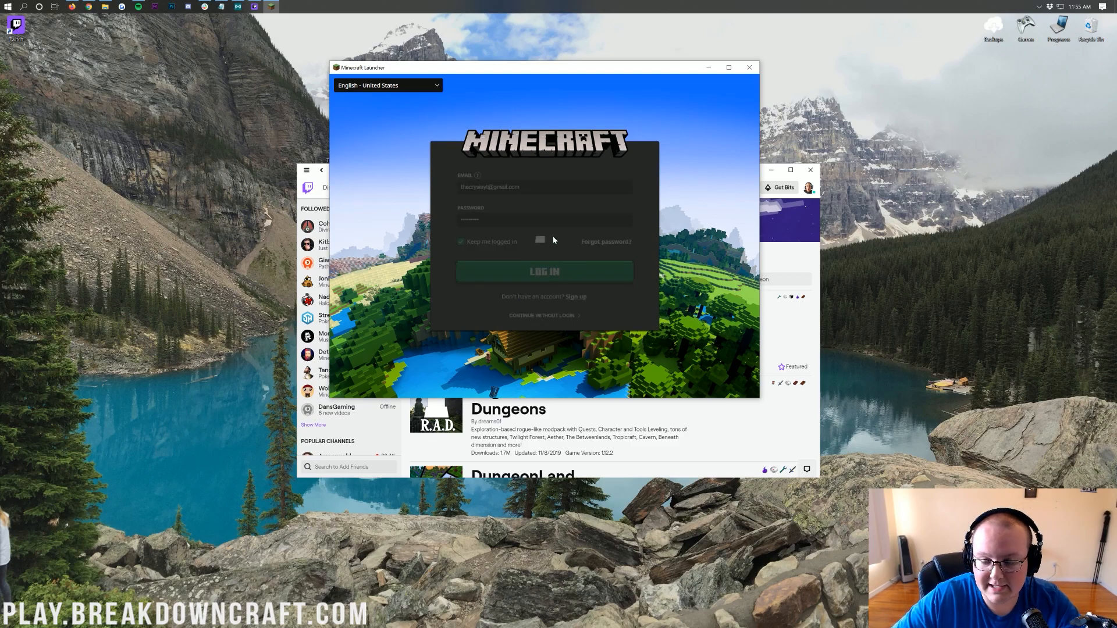
pyautogui.click(544, 271)
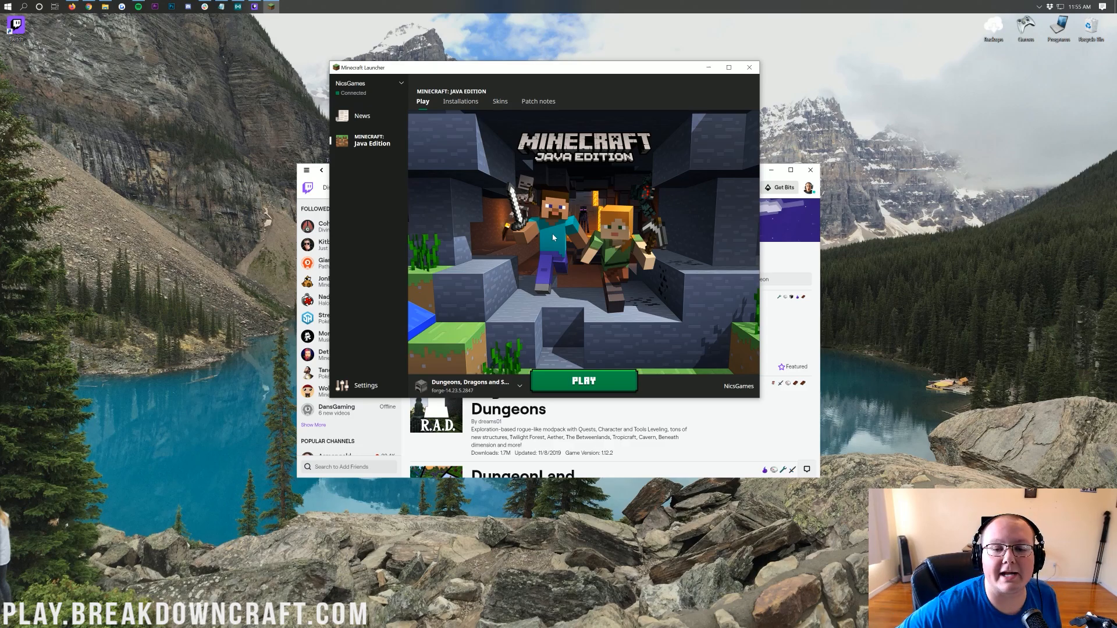
pyautogui.moveTo(541, 187)
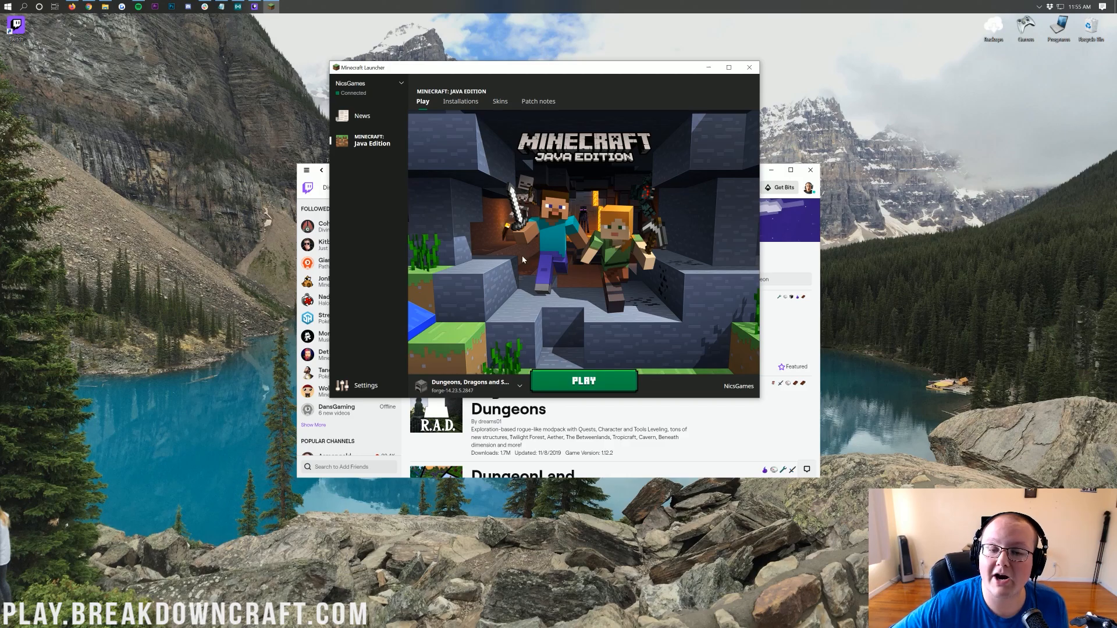
pyautogui.moveTo(523, 249)
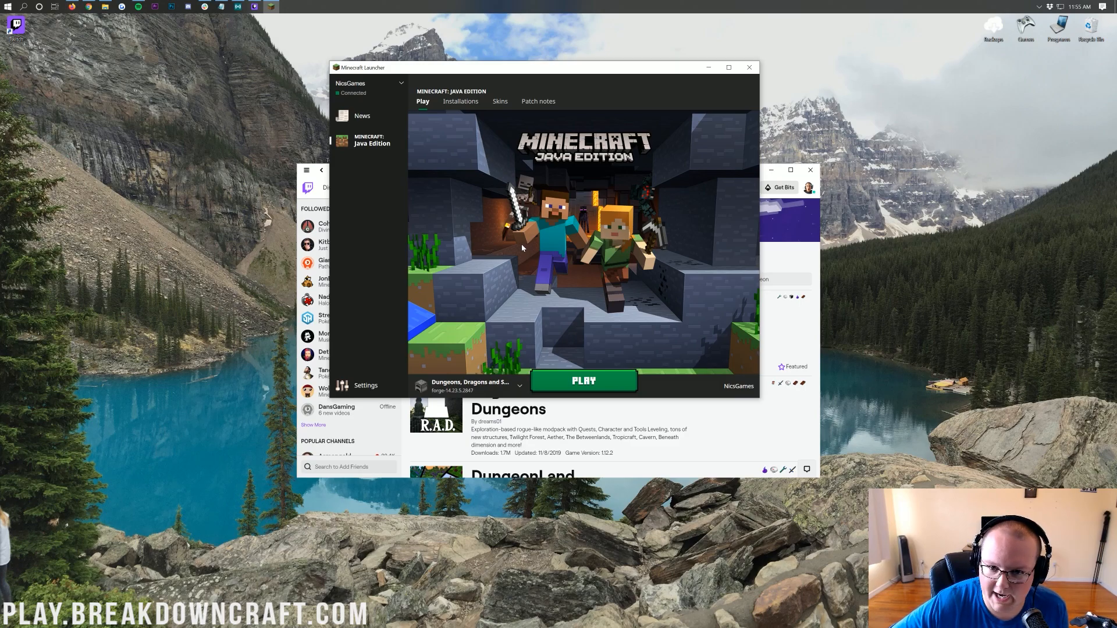
# - Edit the modpack installation to 1920x1080 resolution with a larger -Xmx memory argument and save
pyautogui.click(461, 101)
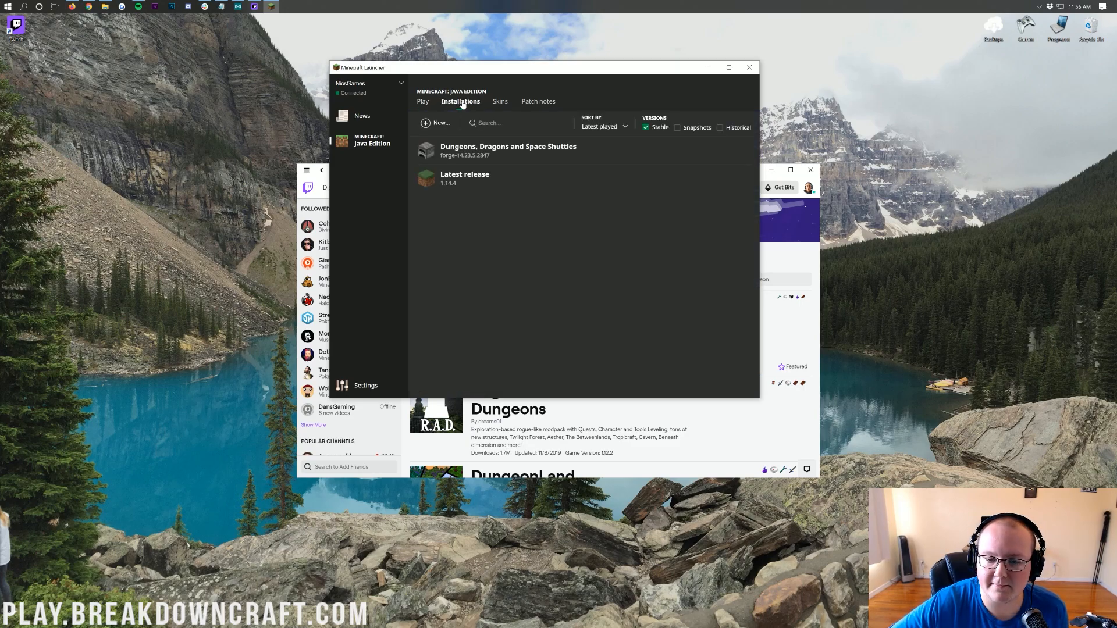
pyautogui.moveTo(550, 150)
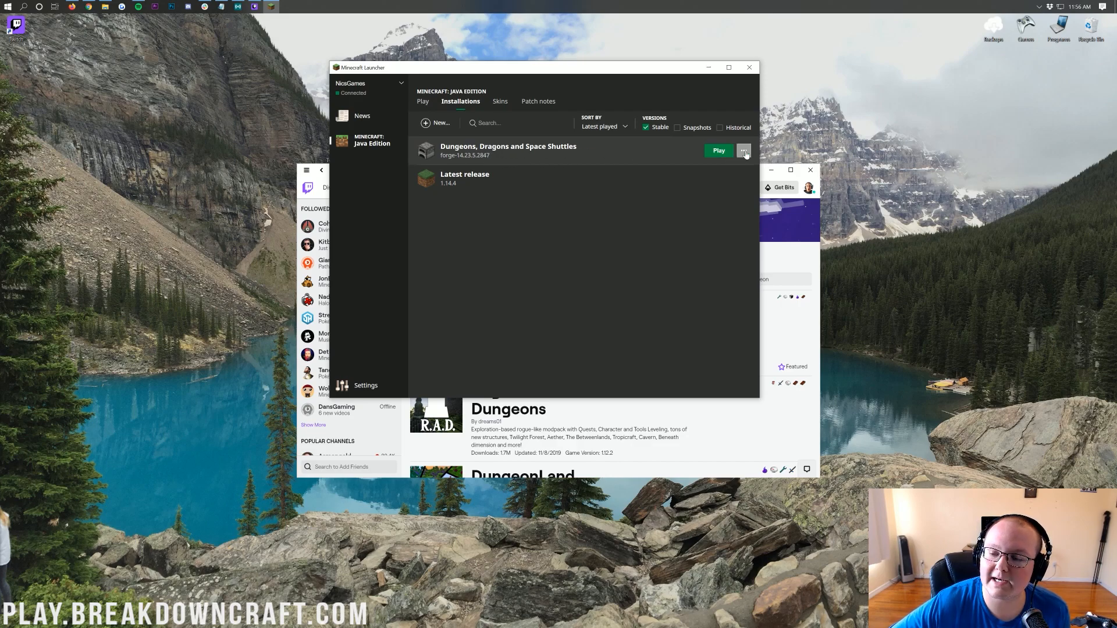
pyautogui.click(743, 150)
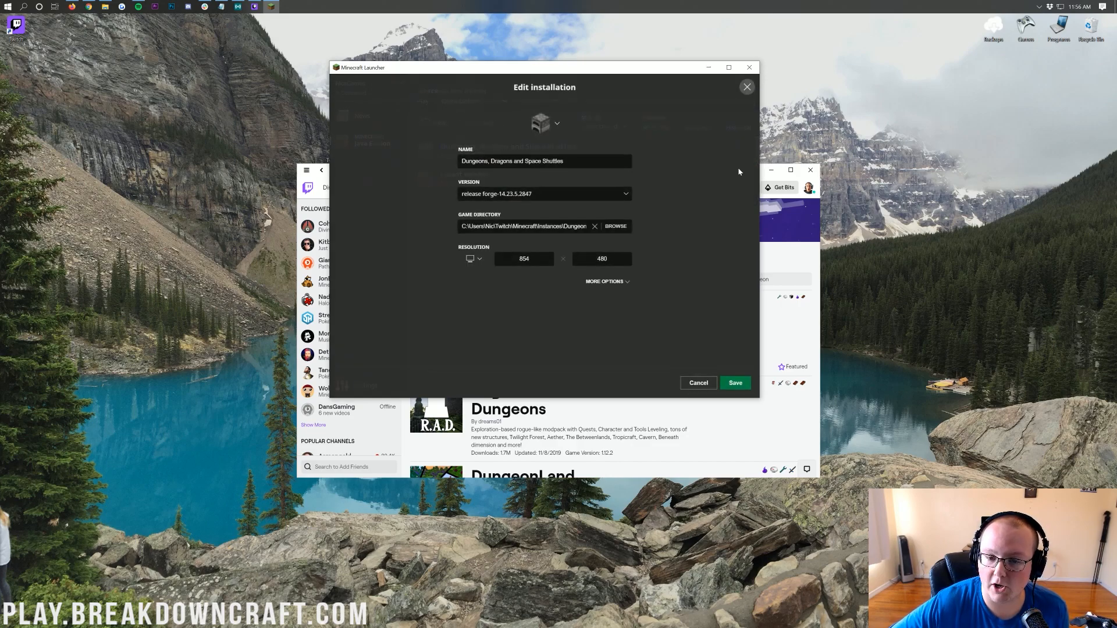
pyautogui.click(478, 258)
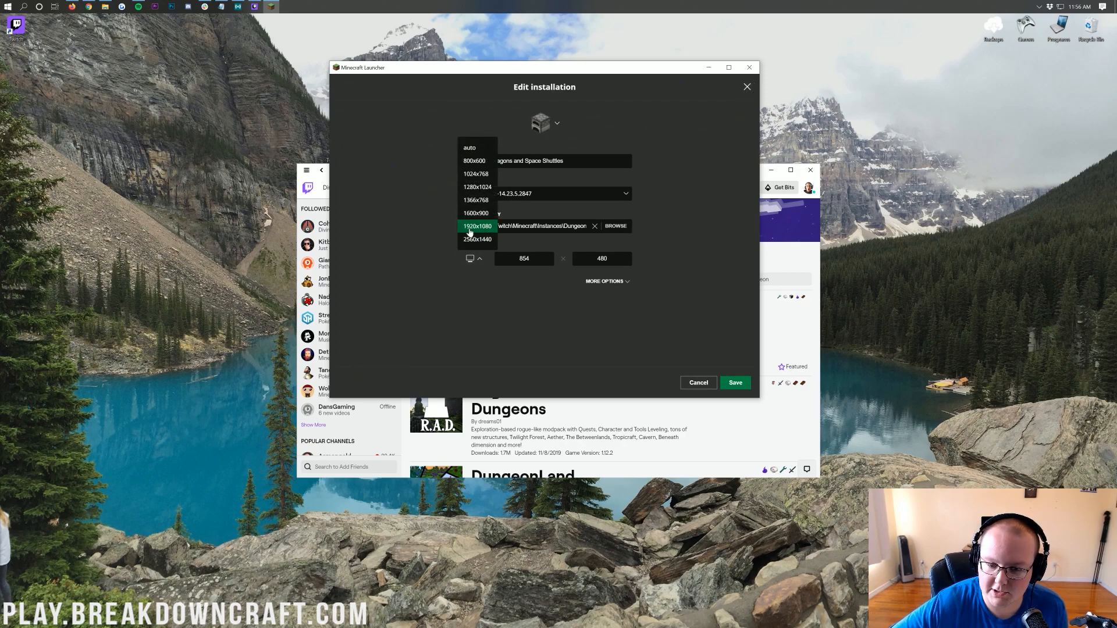
pyautogui.click(477, 225)
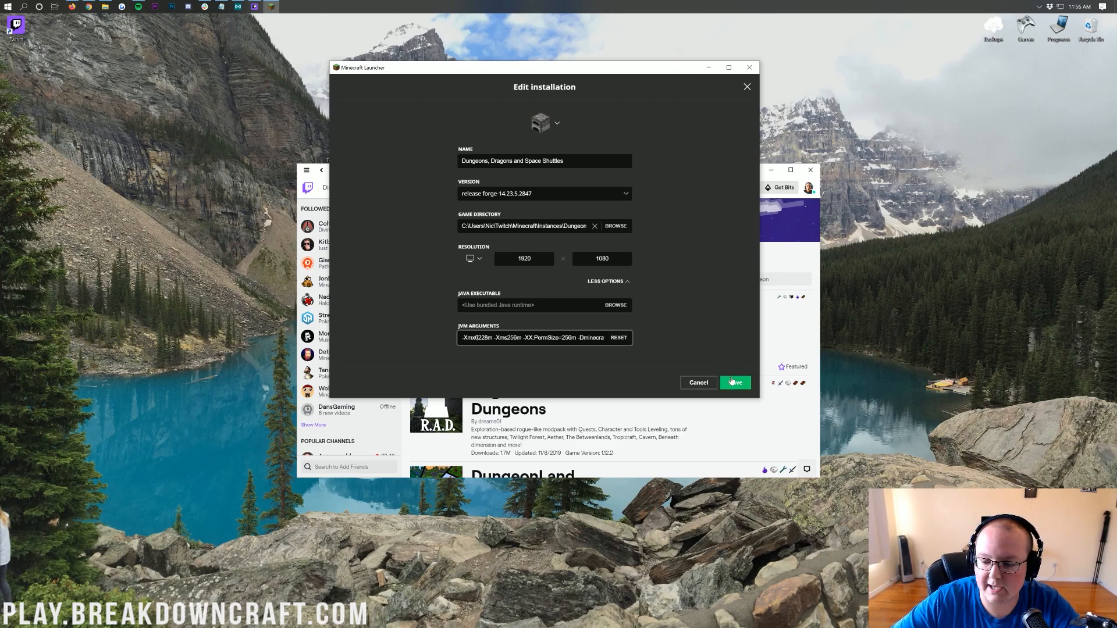
pyautogui.click(734, 382)
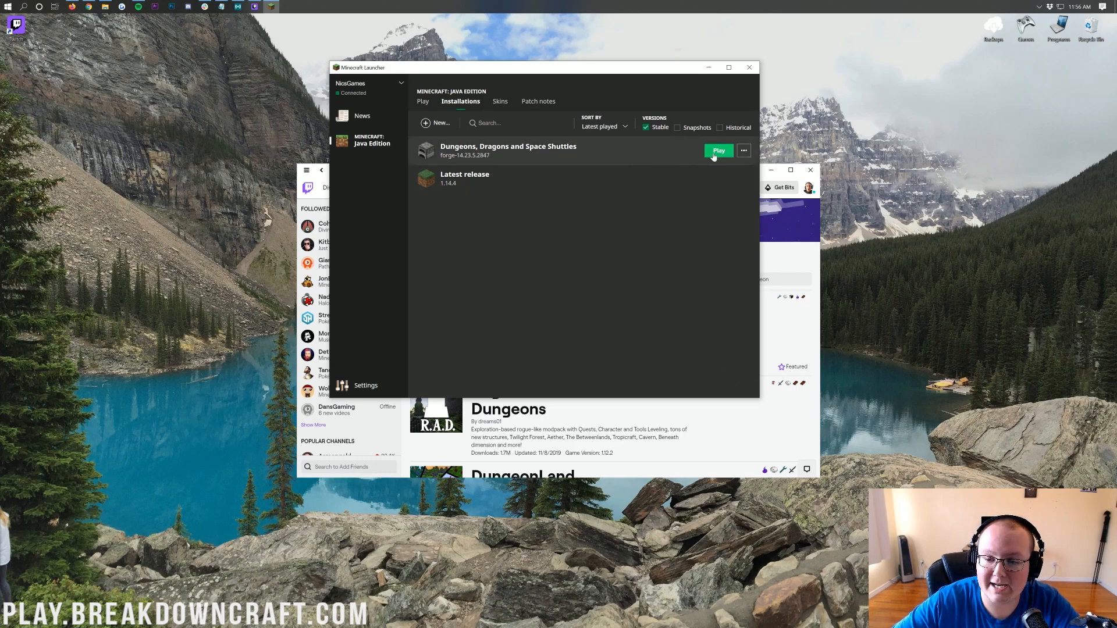
pyautogui.click(717, 150)
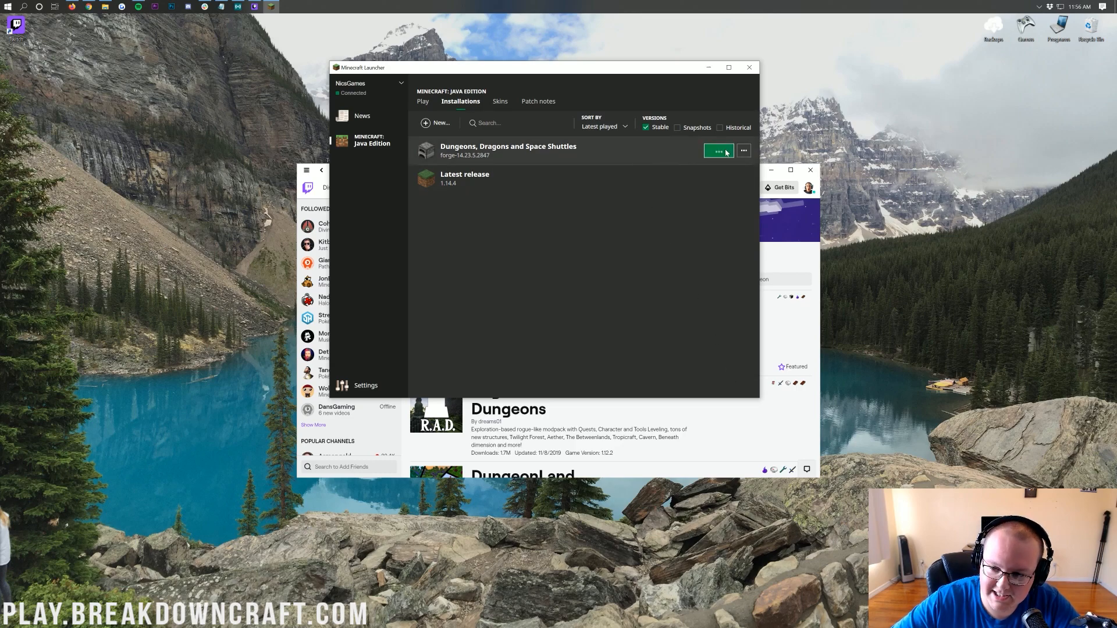
pyautogui.click(718, 150)
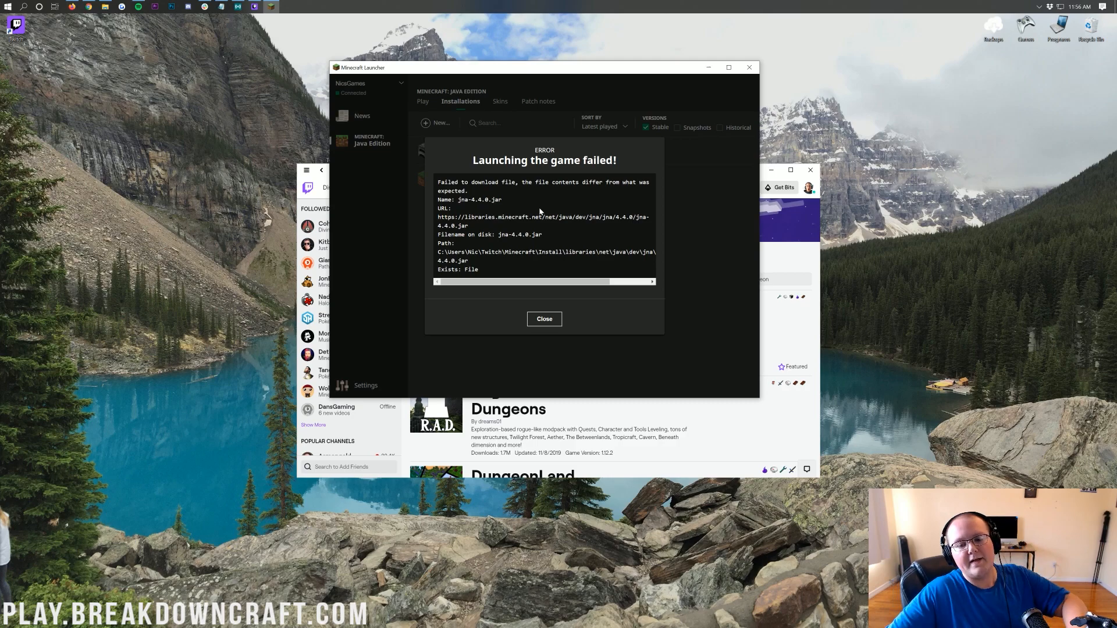
pyautogui.moveTo(538, 256)
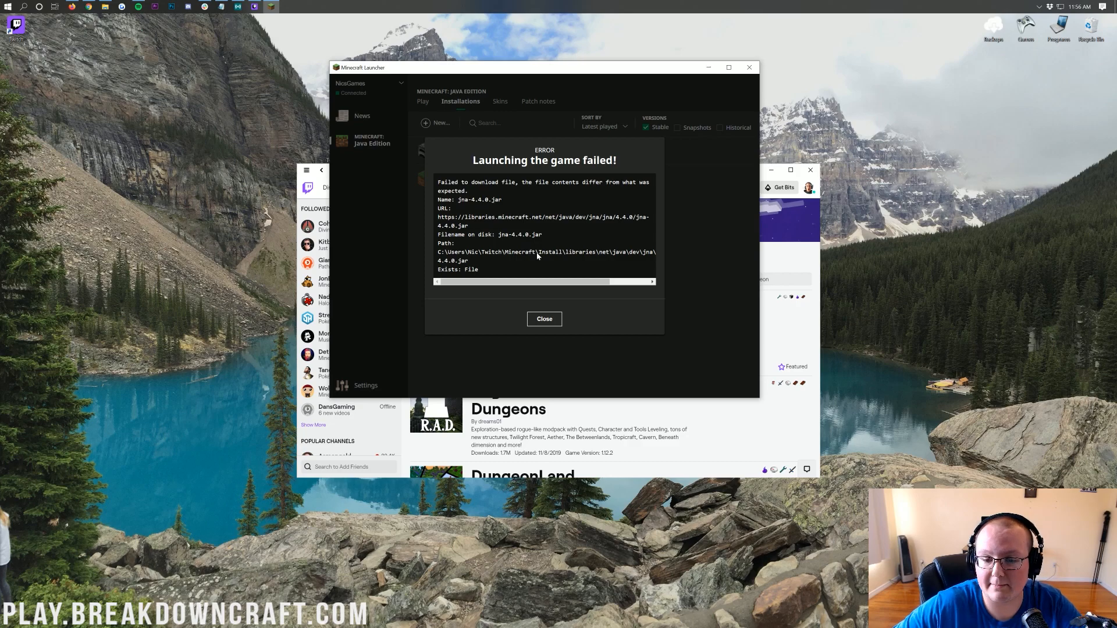
pyautogui.click(544, 319)
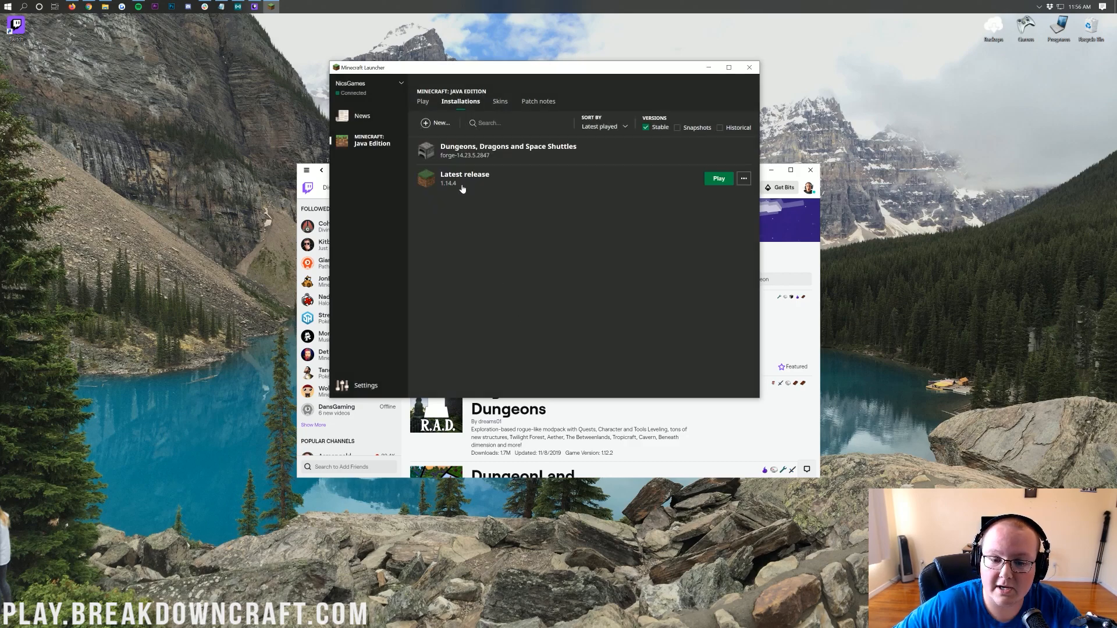
# - Launch the Latest release 1.14.4 installation so it begins downloading in Minecraft Launcher
pyautogui.click(717, 178)
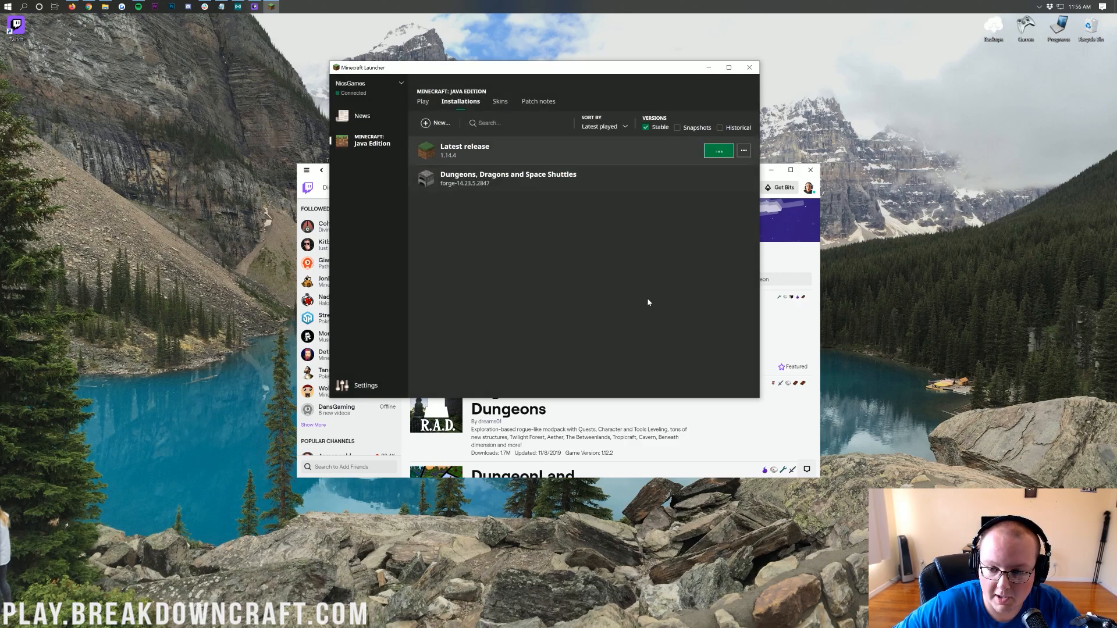
pyautogui.click(718, 151)
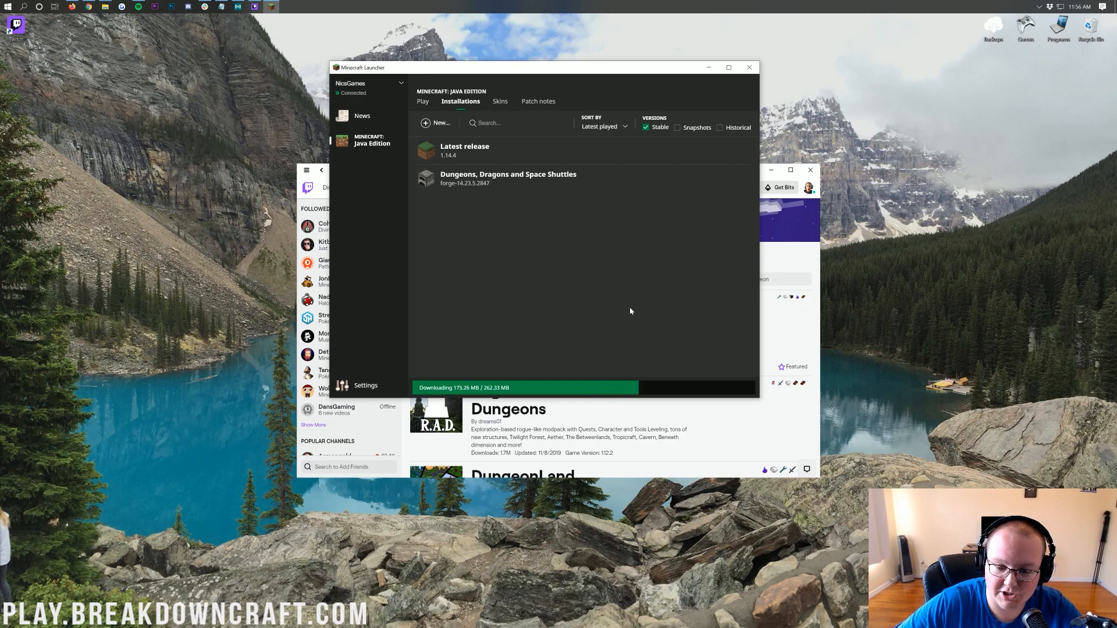
pyautogui.moveTo(595, 300)
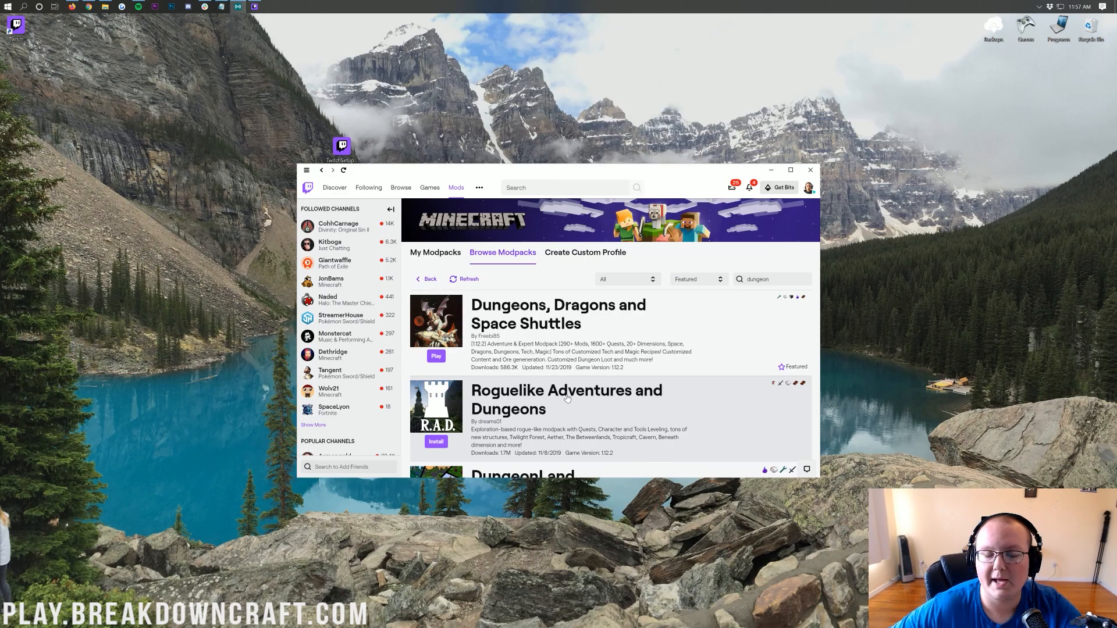
# - Close vanilla Minecraft 1.14.4 and bring up the launcher with the Dungeons, Dragons and Space Shuttles profile
pyautogui.click(435, 356)
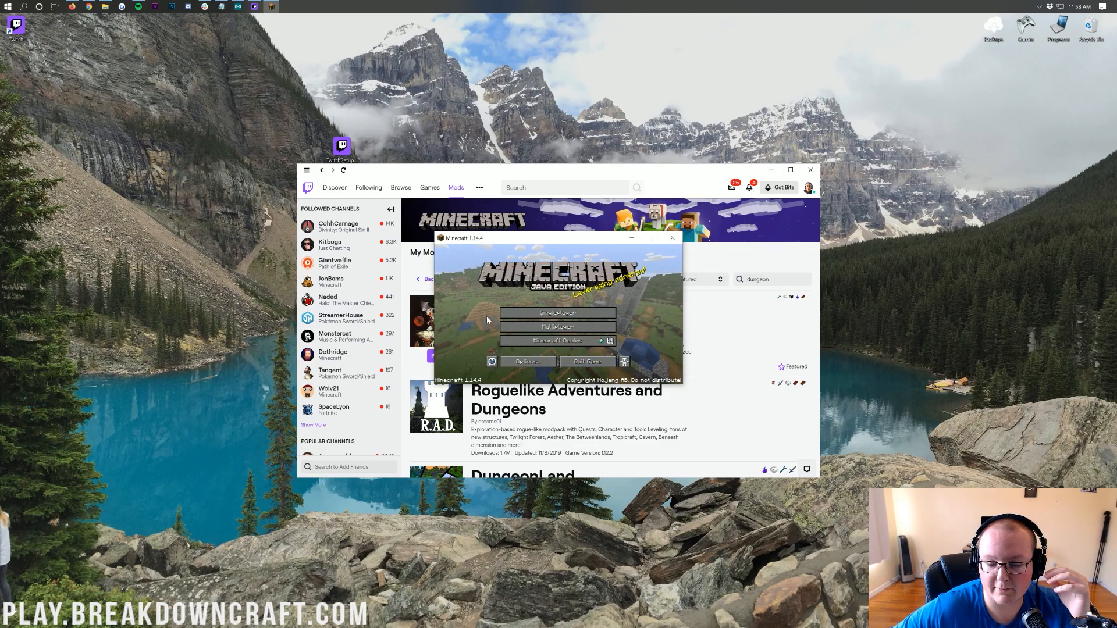
pyautogui.click(671, 238)
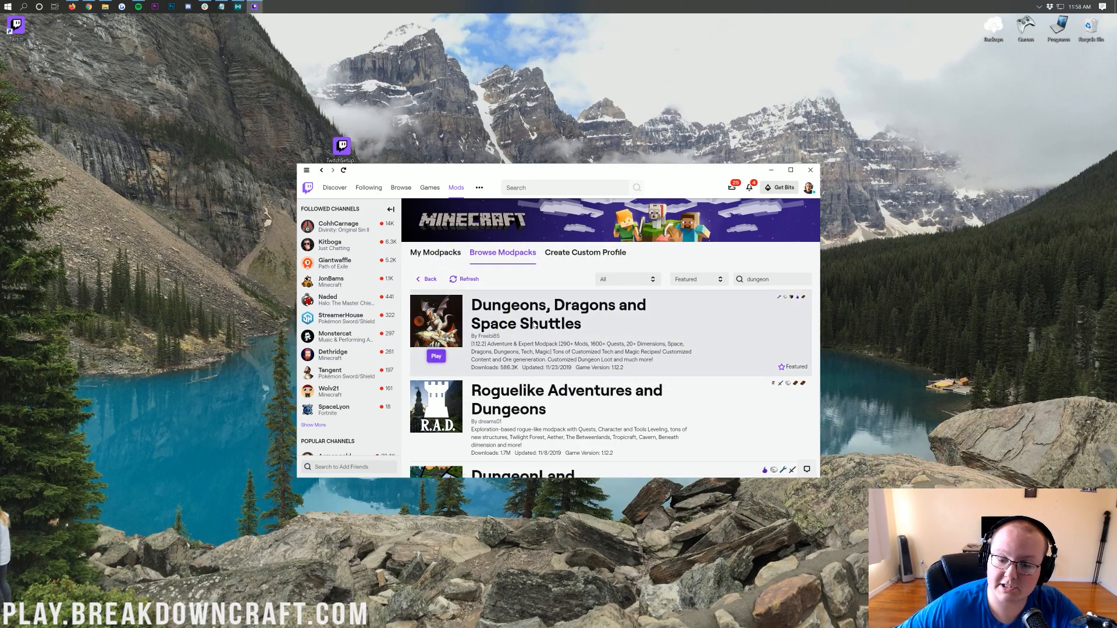
pyautogui.click(435, 356)
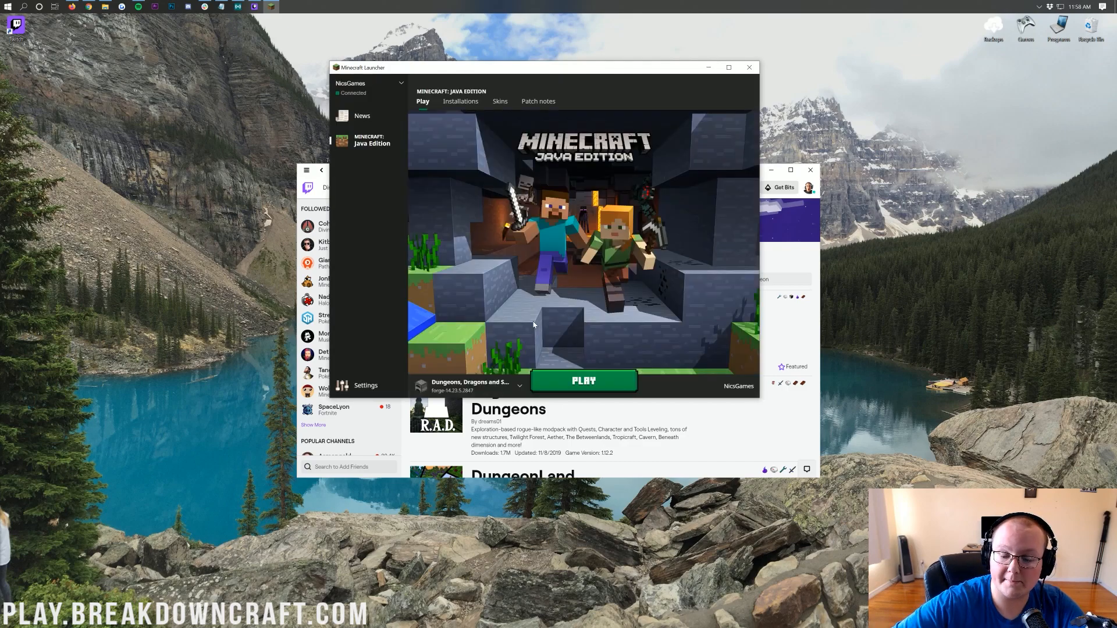
pyautogui.moveTo(535, 369)
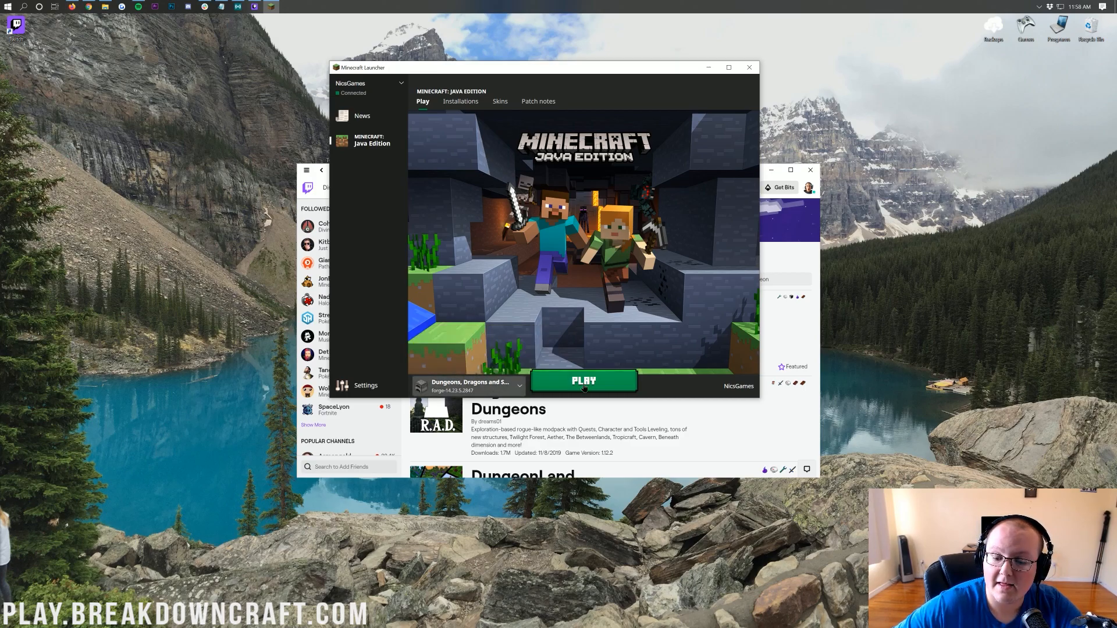
# - Start the modpack's Forge profile with the green PLAY button
pyautogui.click(583, 380)
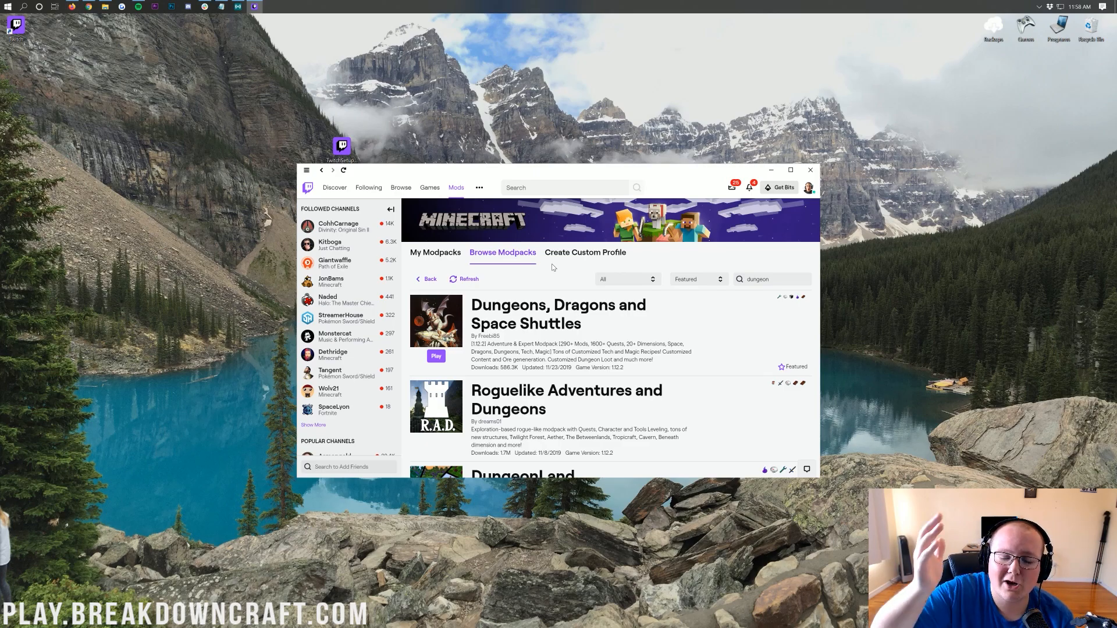
# - Let the modpack load to its title screen showing 290 mods on Forge 14.23.5.2847
pyautogui.click(435, 356)
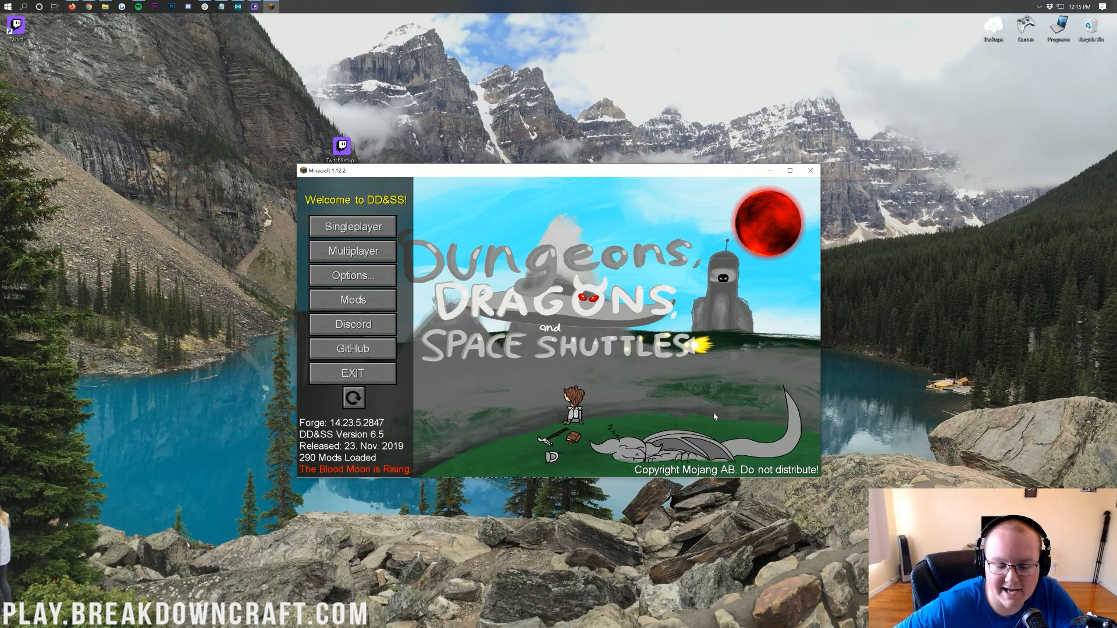
pyautogui.moveTo(626, 339)
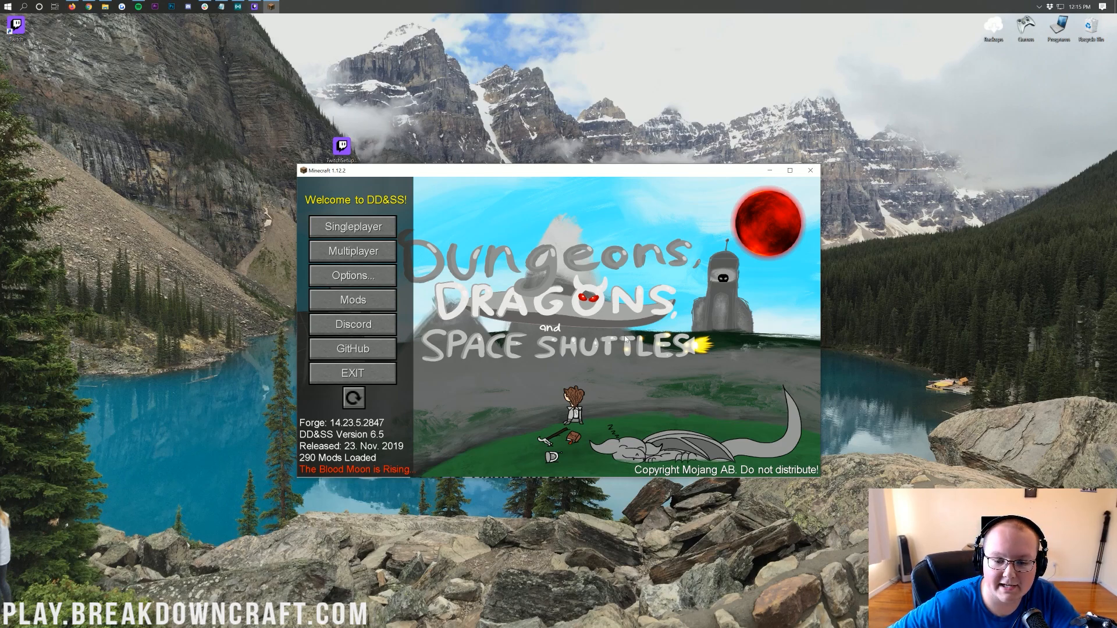
pyautogui.moveTo(515, 281)
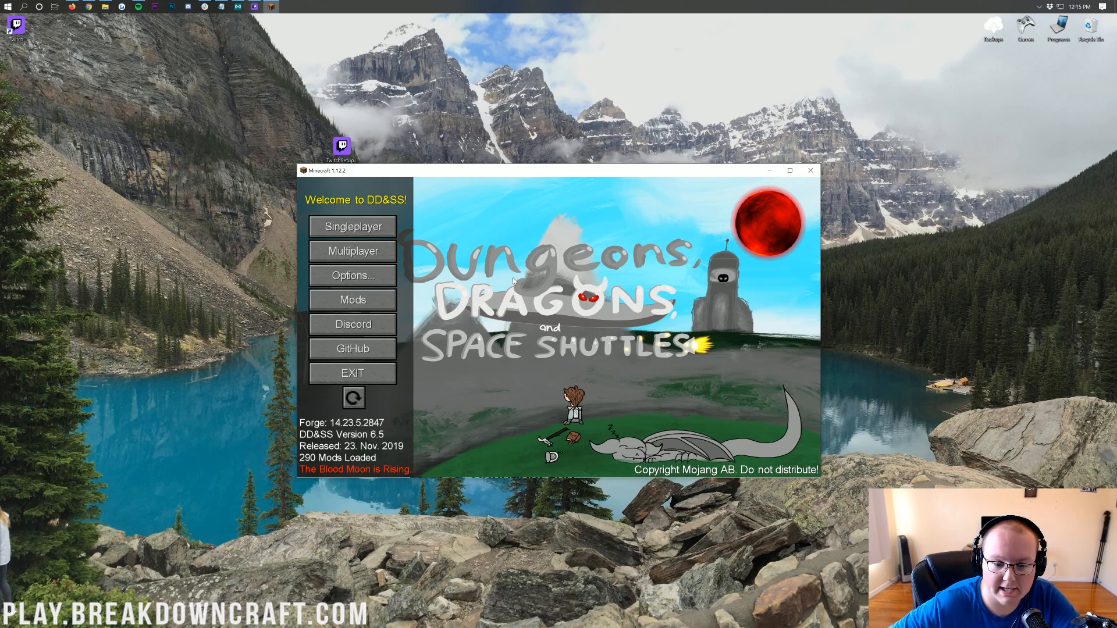
pyautogui.moveTo(509, 279)
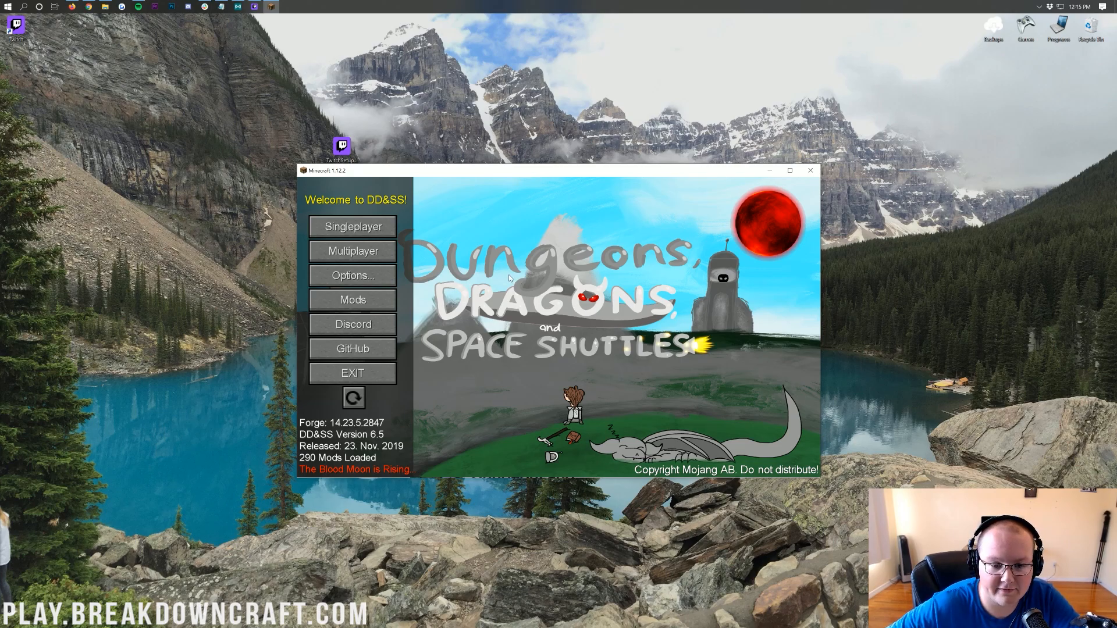
# - Create a new singleplayer world with Game Mode Creative and load into it
pyautogui.click(351, 227)
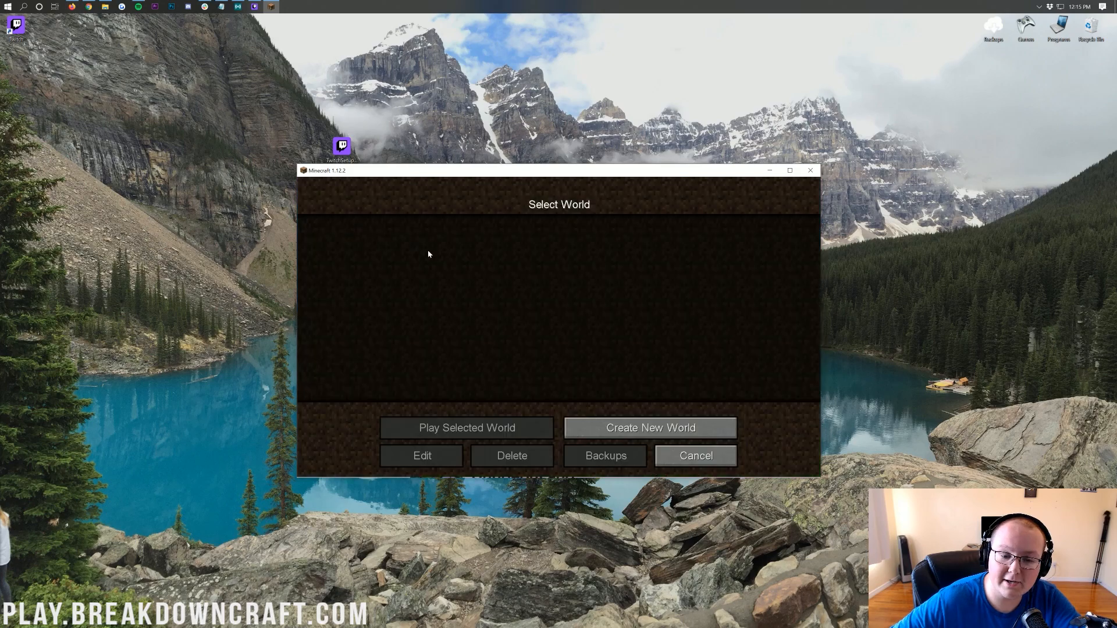
pyautogui.click(649, 427)
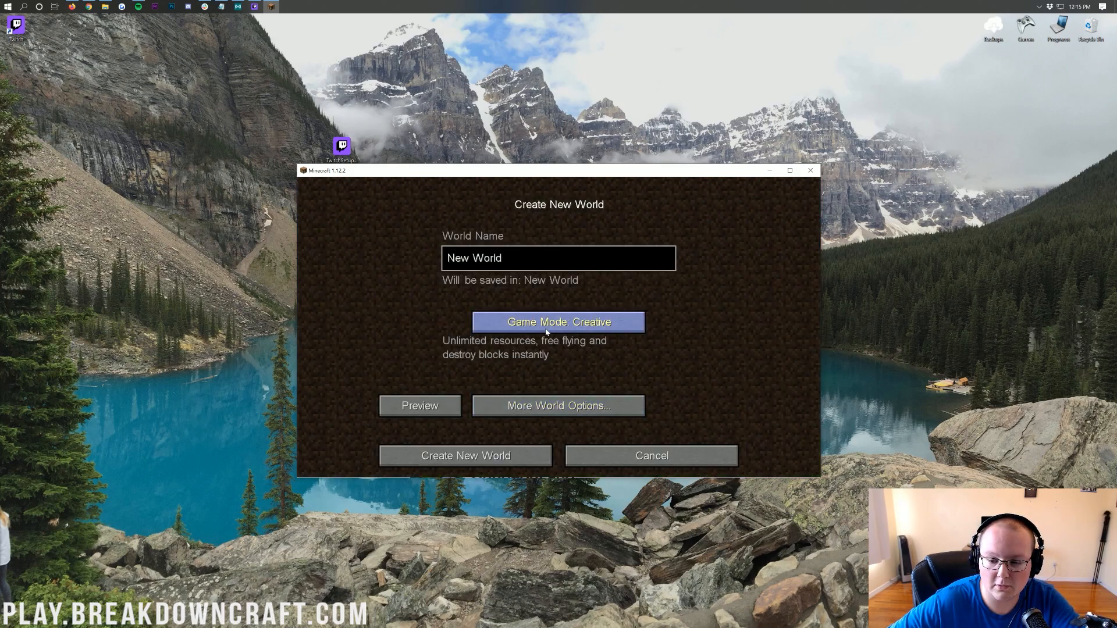
pyautogui.click(466, 455)
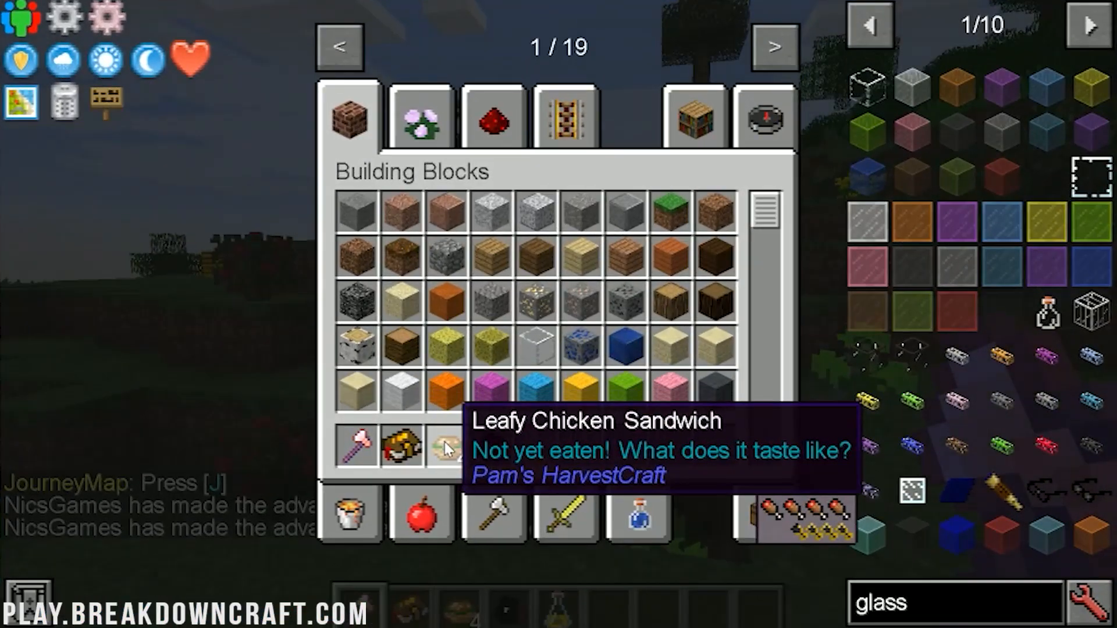
pyautogui.moveTo(472, 447)
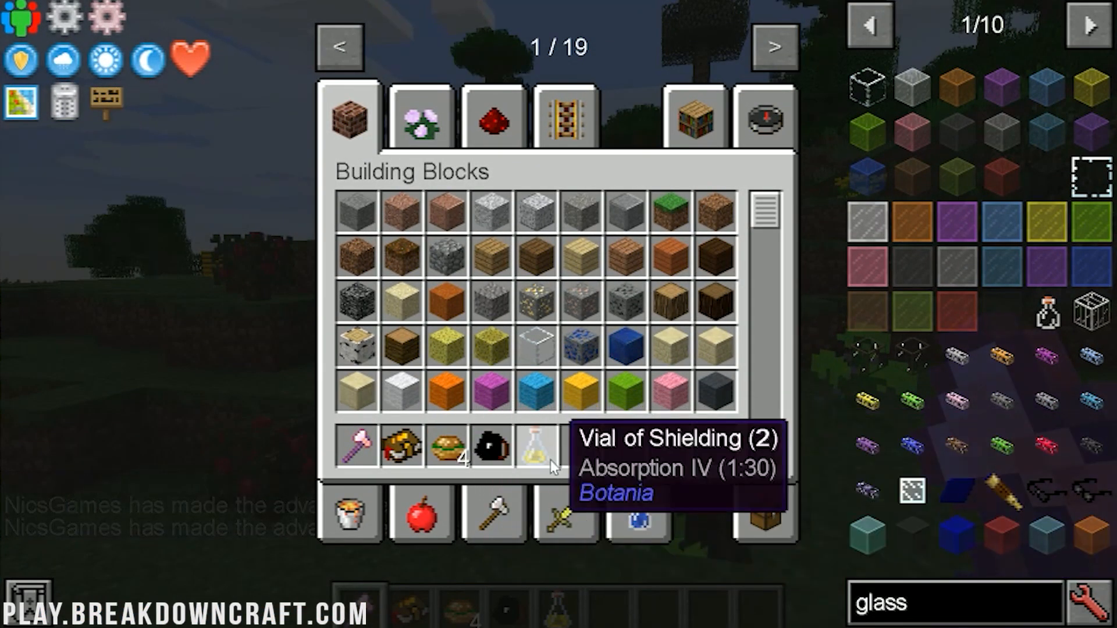
pyautogui.moveTo(356, 446)
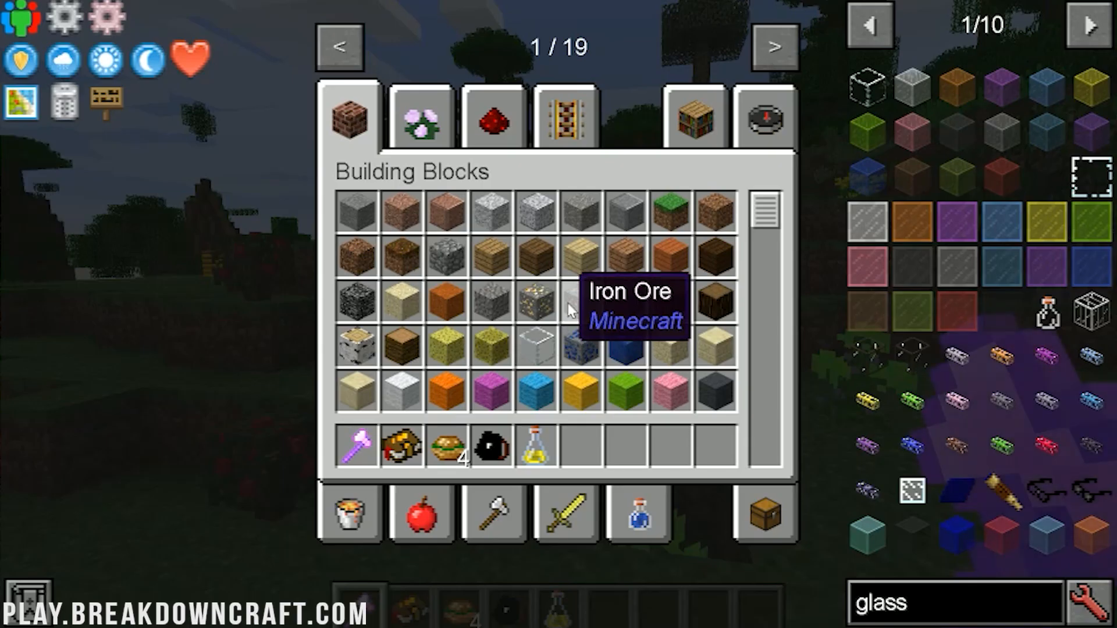
# - Page through the creative category tabs and view the Extra Planets Items category
pyautogui.click(775, 47)
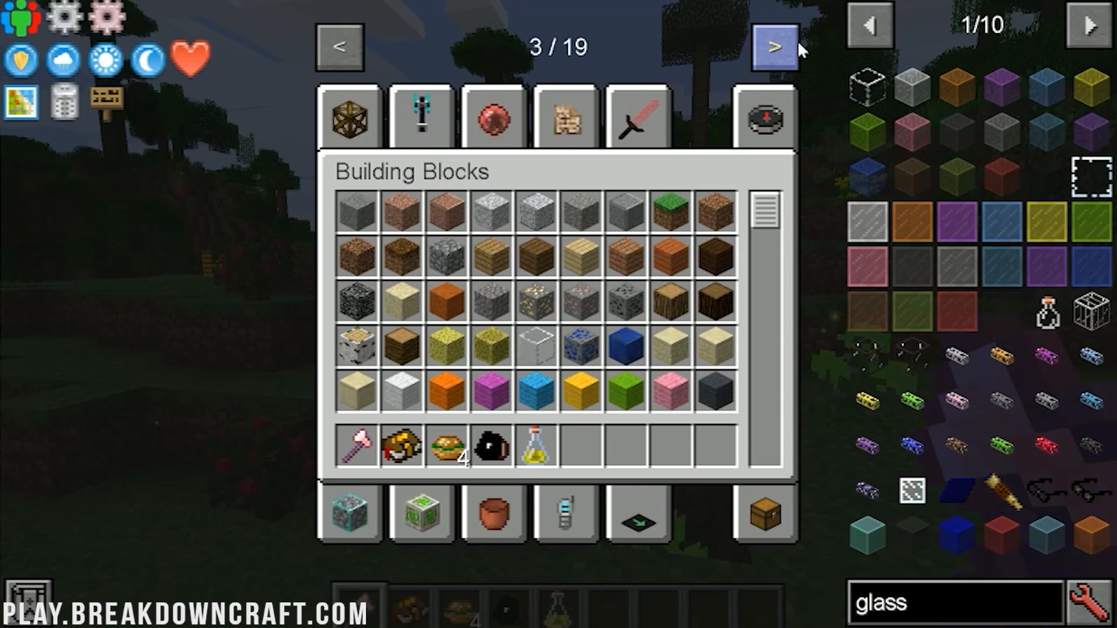
pyautogui.click(774, 47)
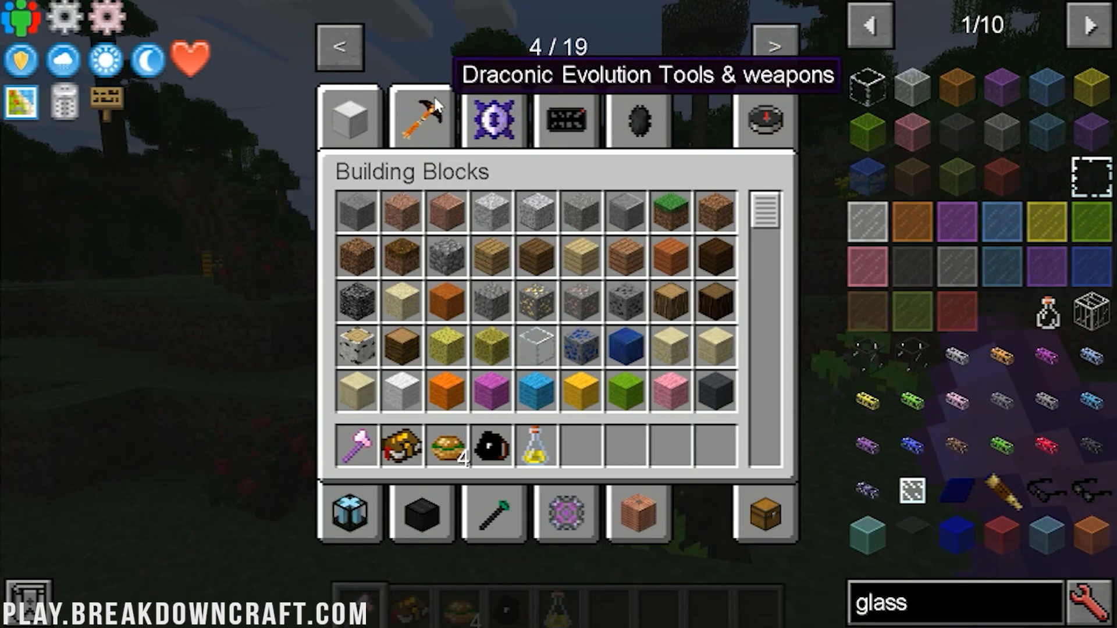
pyautogui.click(775, 46)
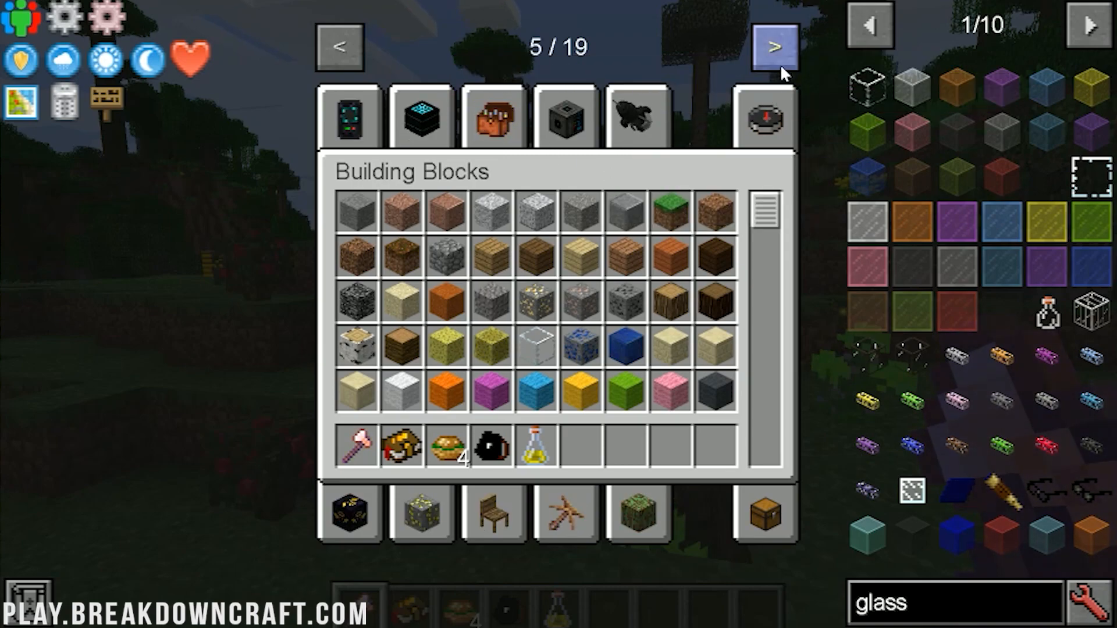
pyautogui.click(635, 116)
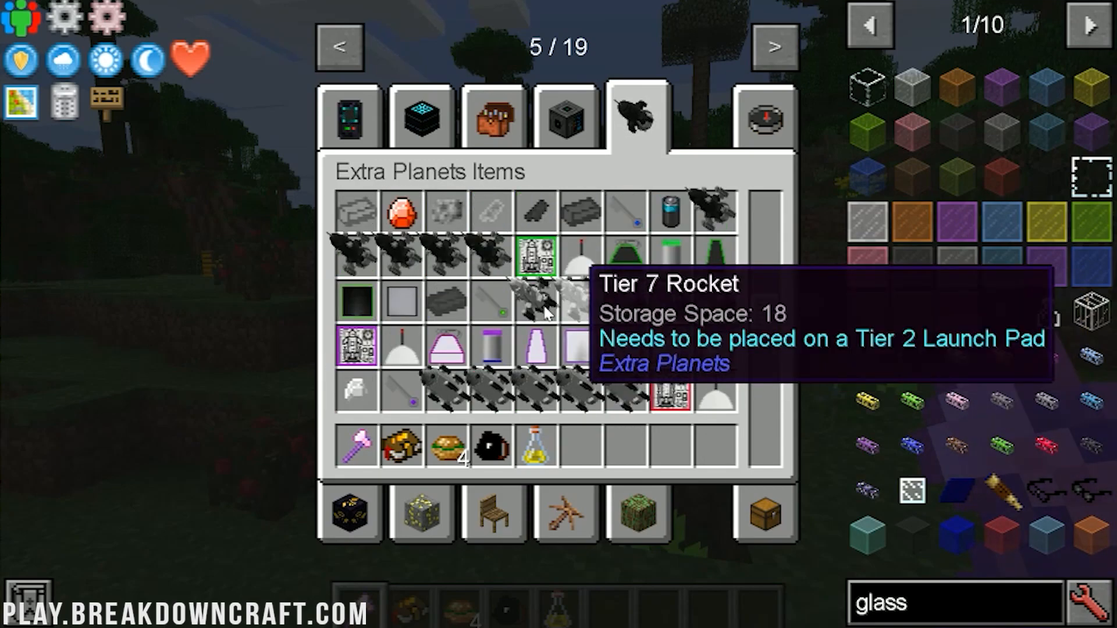
pyautogui.click(774, 46)
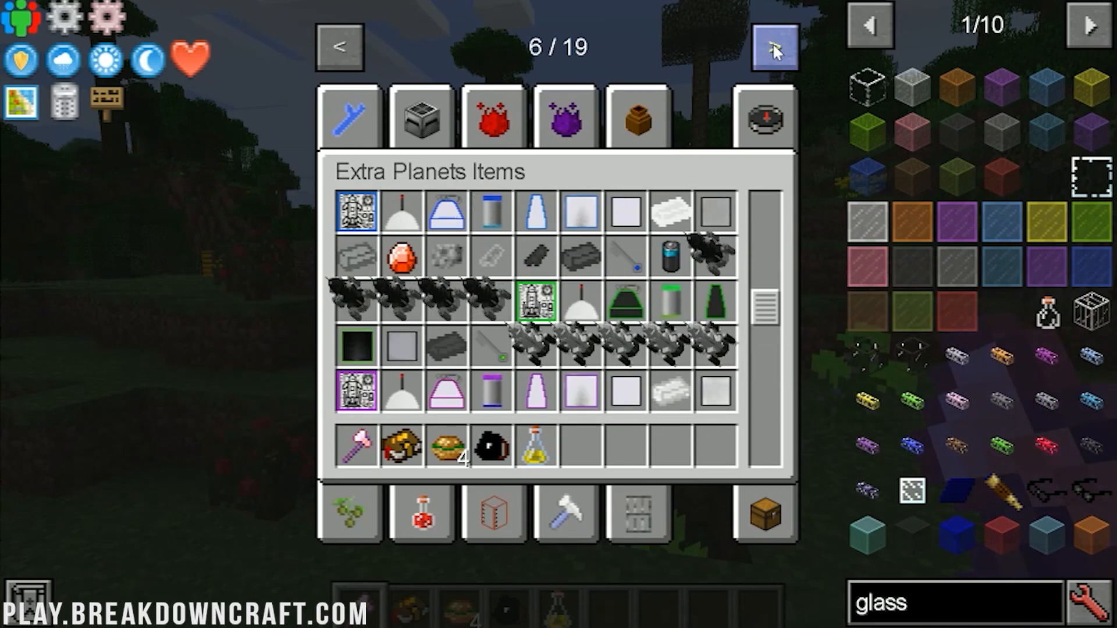
pyautogui.click(772, 46)
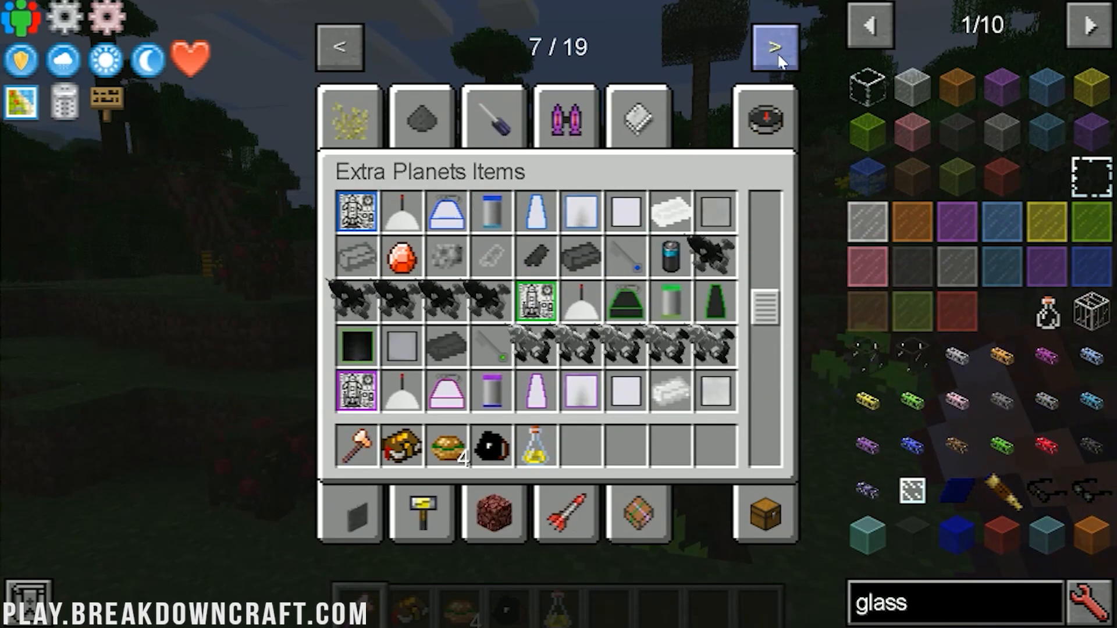
pyautogui.moveTo(565, 513)
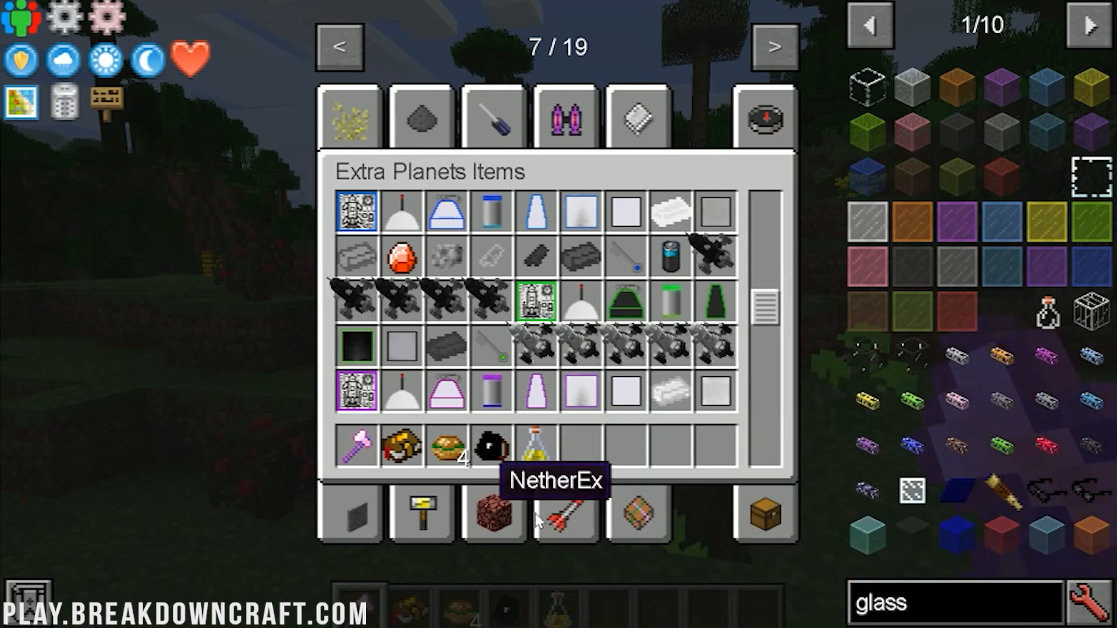
pyautogui.moveTo(722, 154)
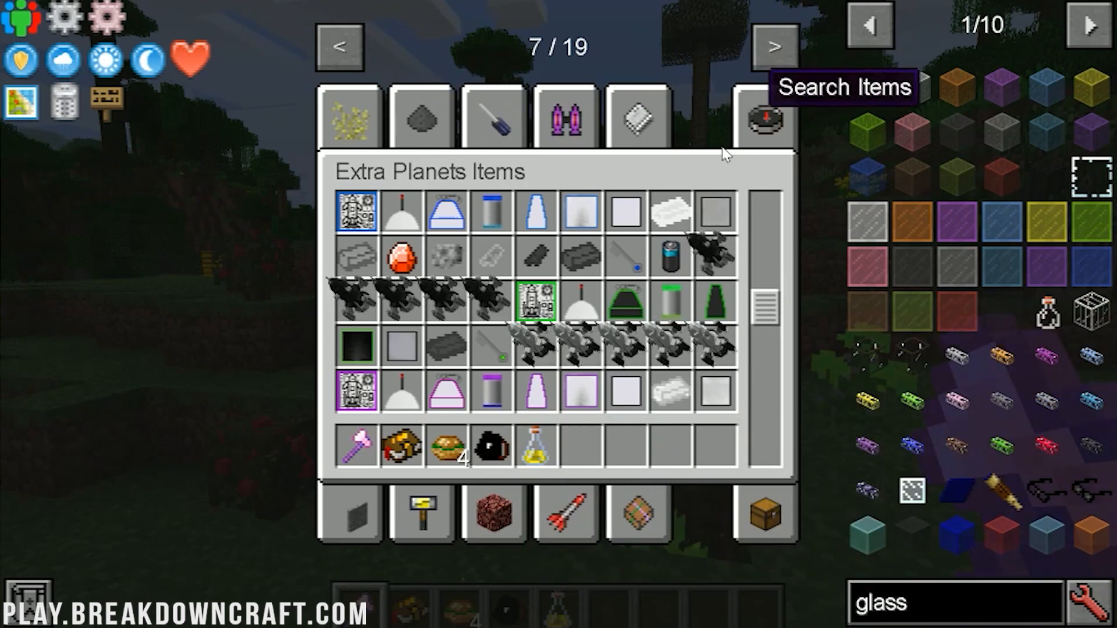
# - Search the creative items for 'dragon' and scroll through the matching dragon items
pyautogui.click(763, 118)
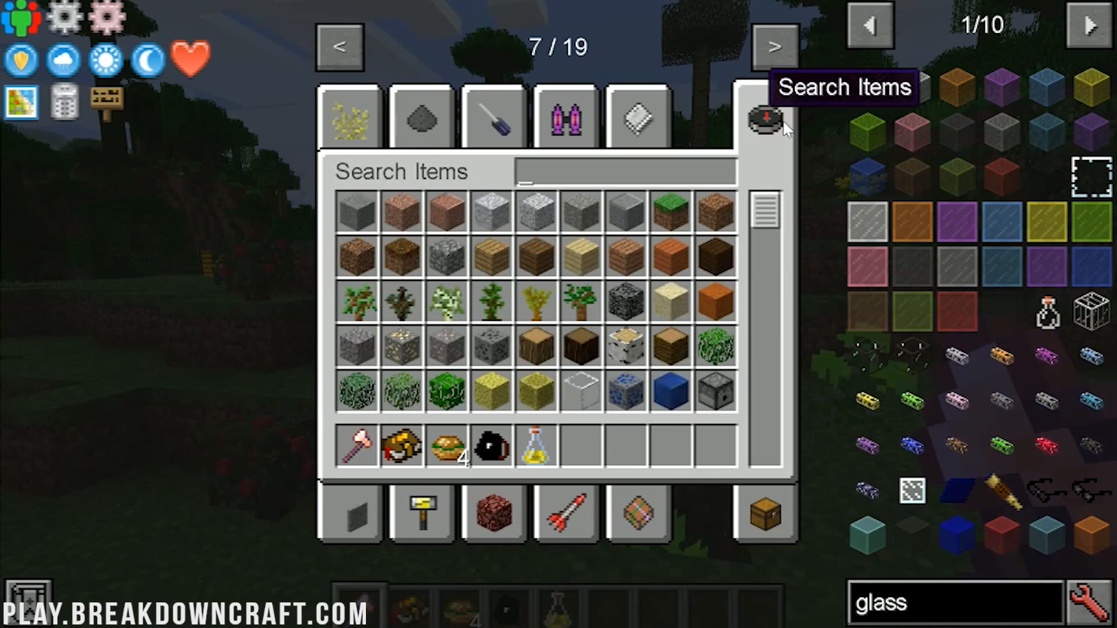
pyautogui.write('dragon')
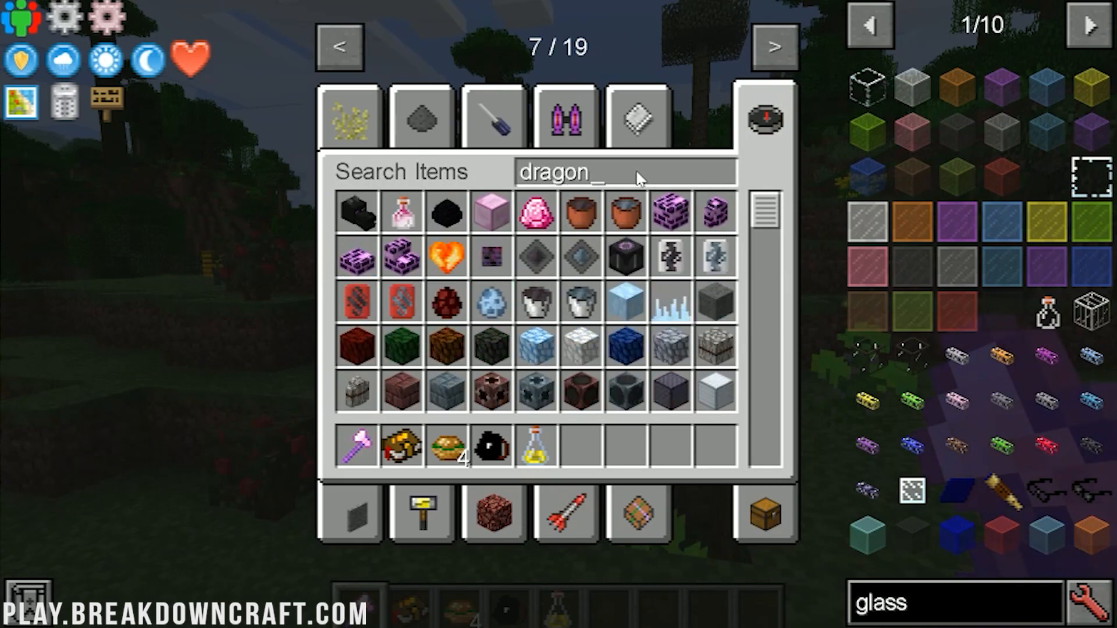
pyautogui.scroll(-3)
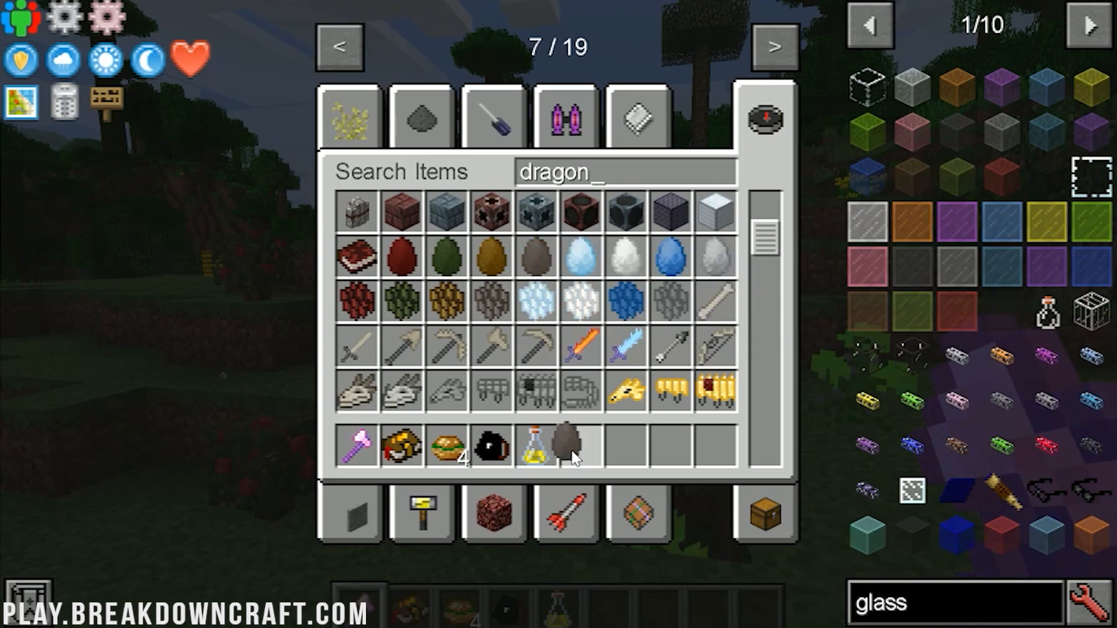